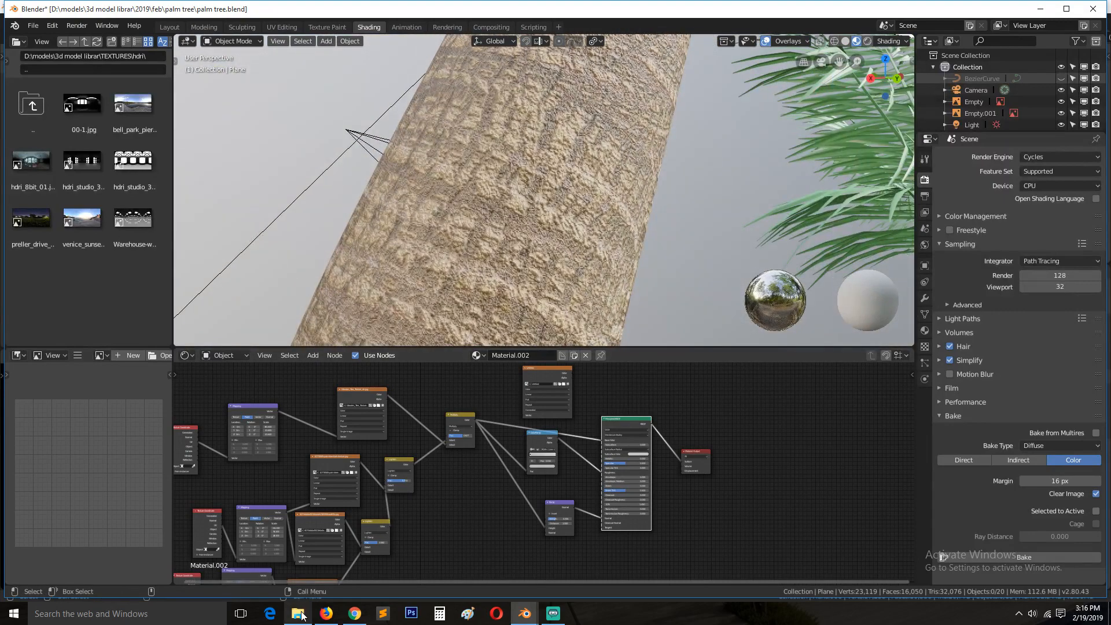
Step: Preview the palm bark texture, the seamless bark and the trunk close-up from the textures folder
{"action": "left_click", "coordinate": [297, 614]}
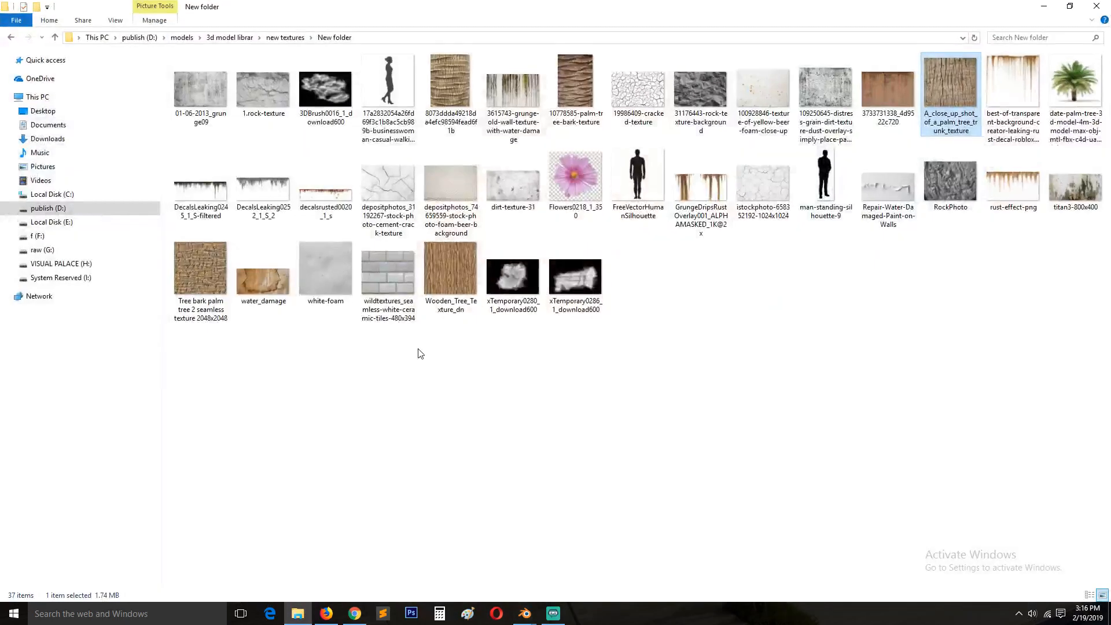
{"action": "double_click", "coordinate": [452, 81]}
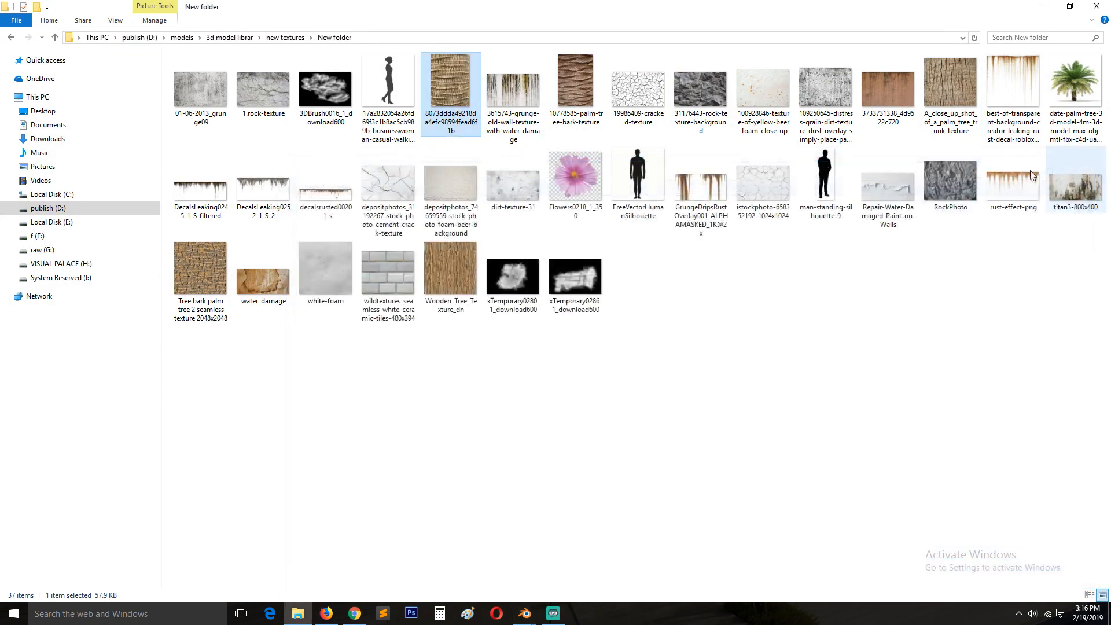
{"action": "double_click", "coordinate": [576, 80]}
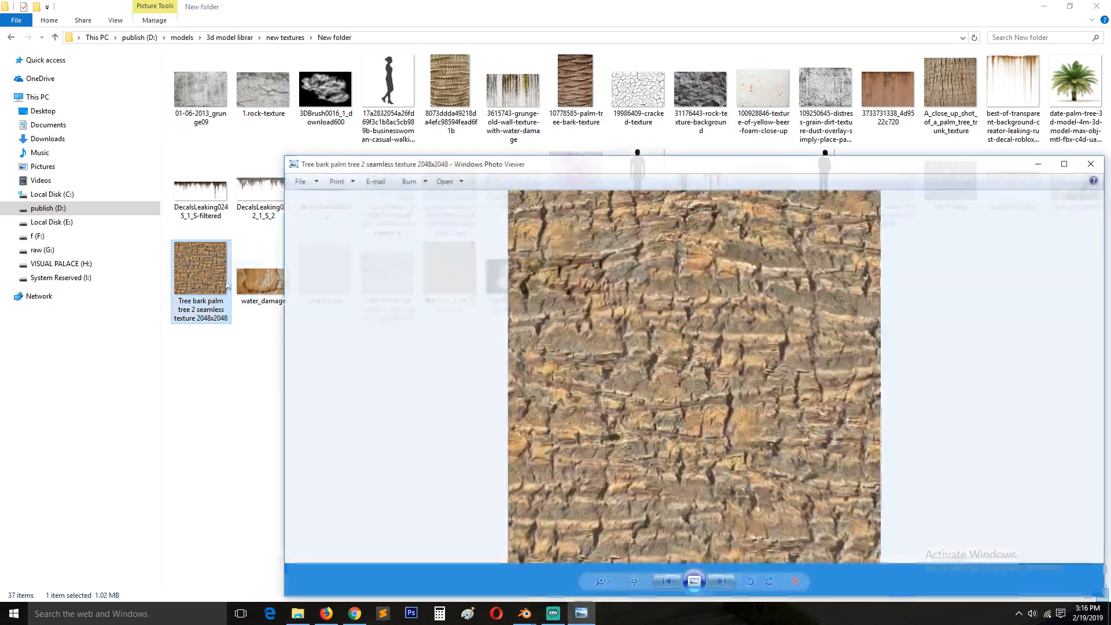
{"action": "left_click", "coordinate": [1089, 162]}
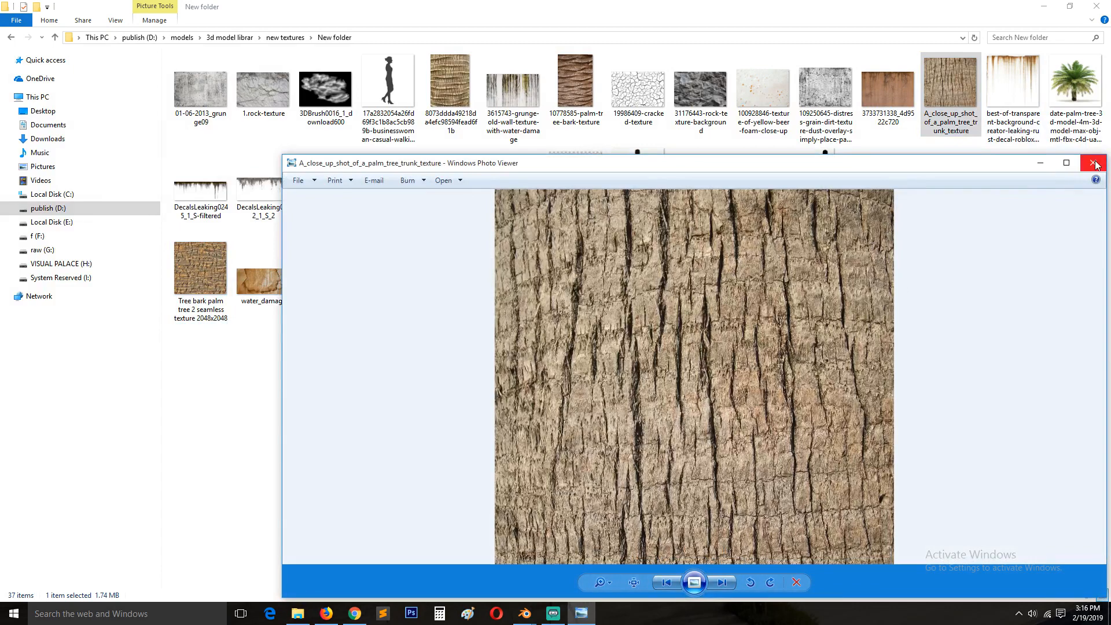
Step: Close the image viewer and return to the palm tree scene in Blender
{"action": "left_click", "coordinate": [722, 582]}
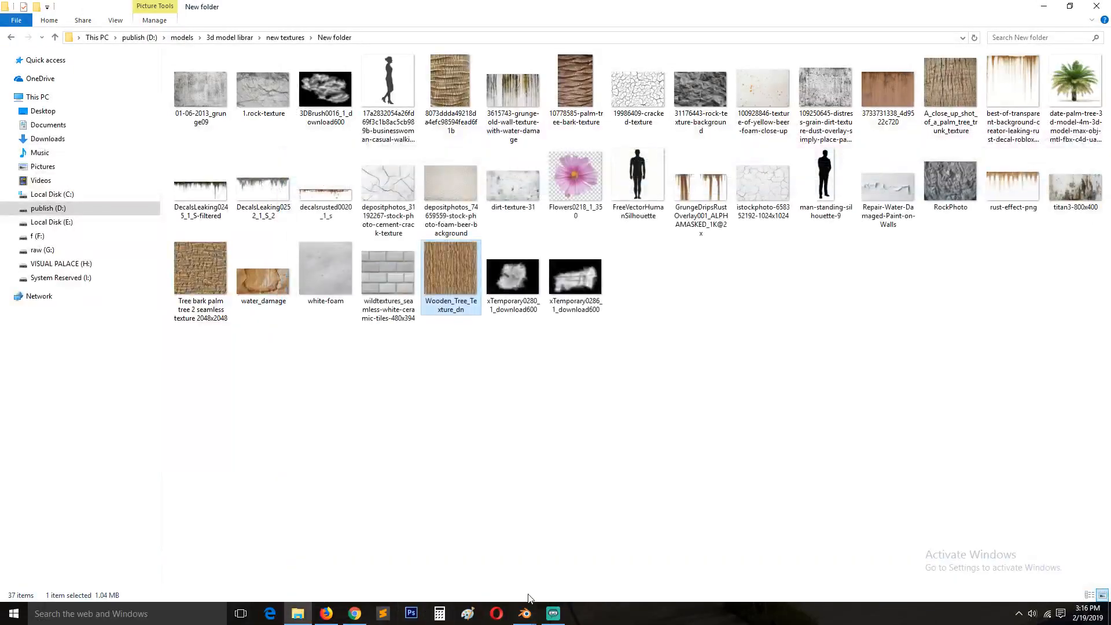
{"action": "left_click", "coordinate": [524, 614]}
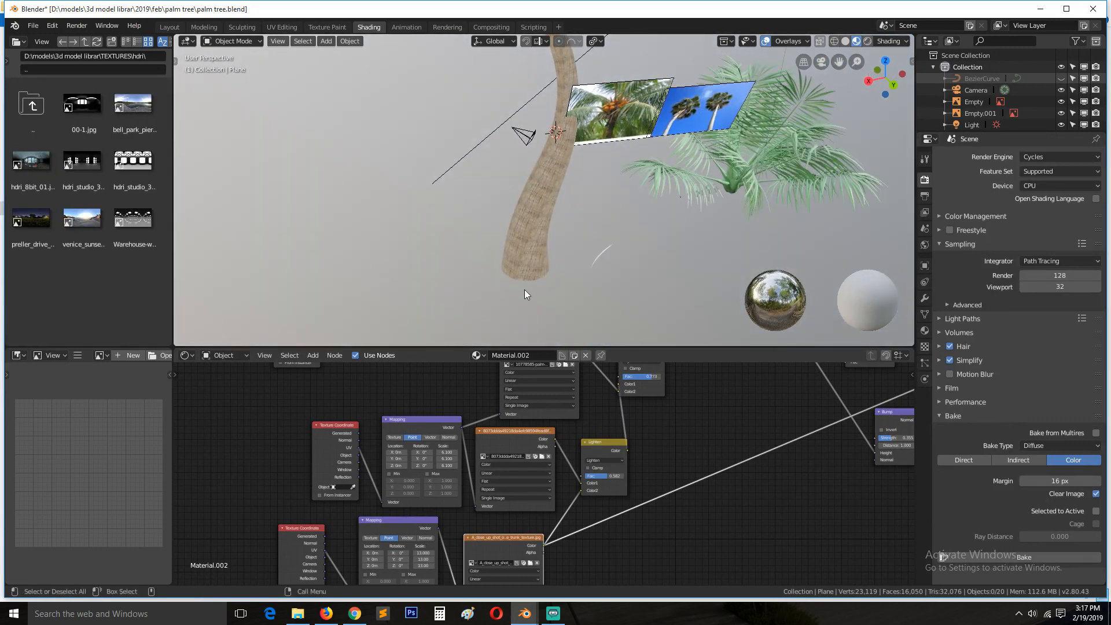
{"action": "mouse_move", "coordinate": [522, 187]}
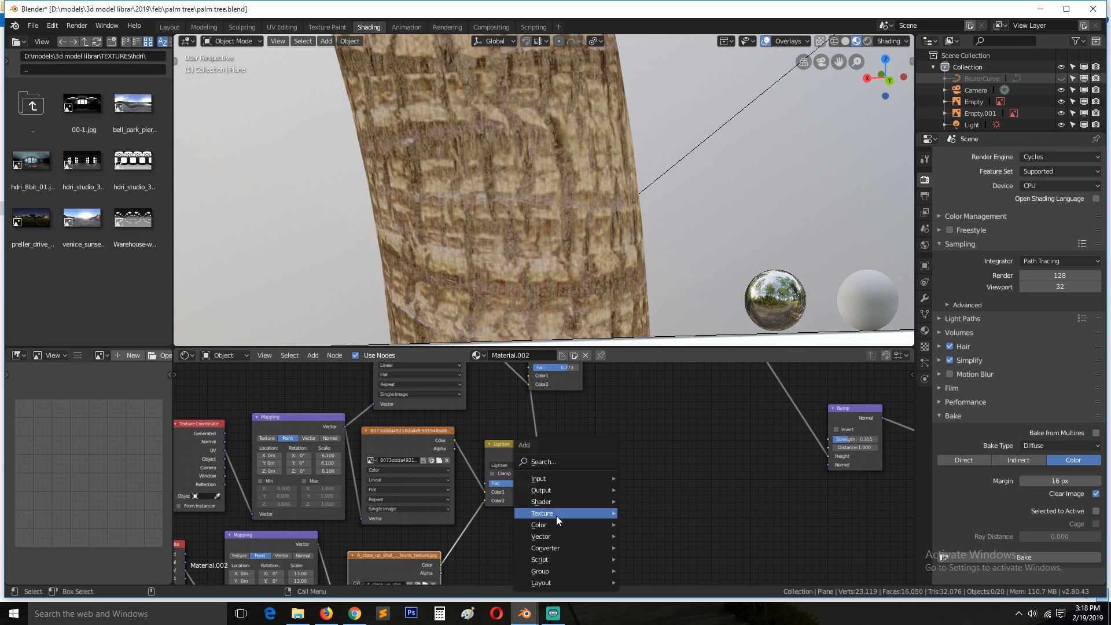
Step: Add a MixRGB node to the bark material and set its blend mode to Lighten
{"action": "left_click", "coordinate": [542, 526]}
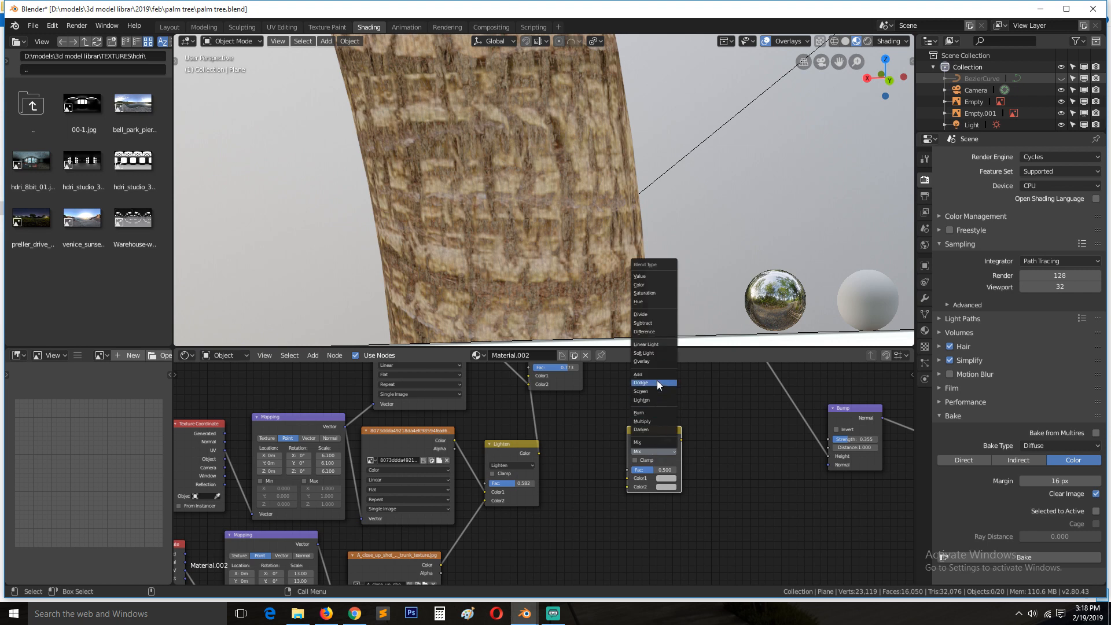
{"action": "left_click", "coordinate": [641, 399]}
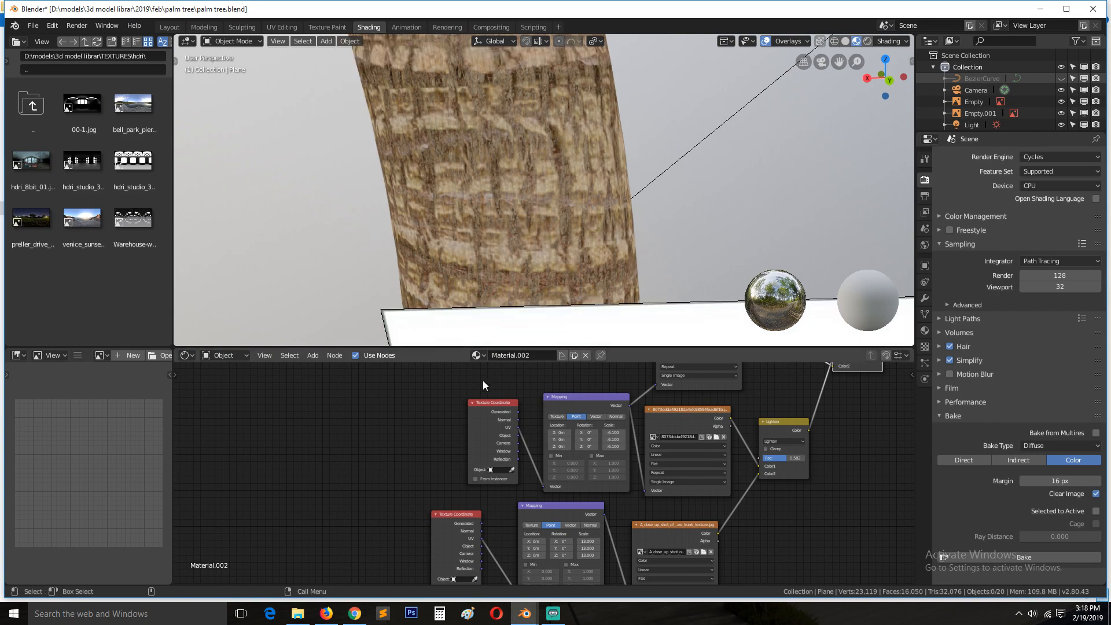
{"action": "mouse_move", "coordinate": [551, 445]}
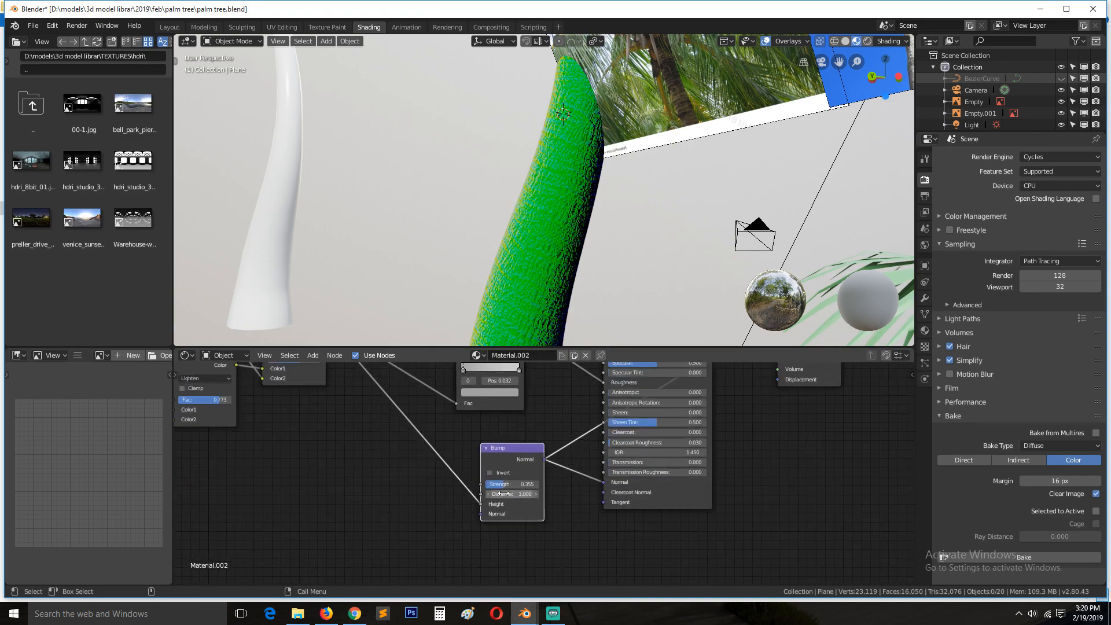
{"action": "mouse_move", "coordinate": [590, 488]}
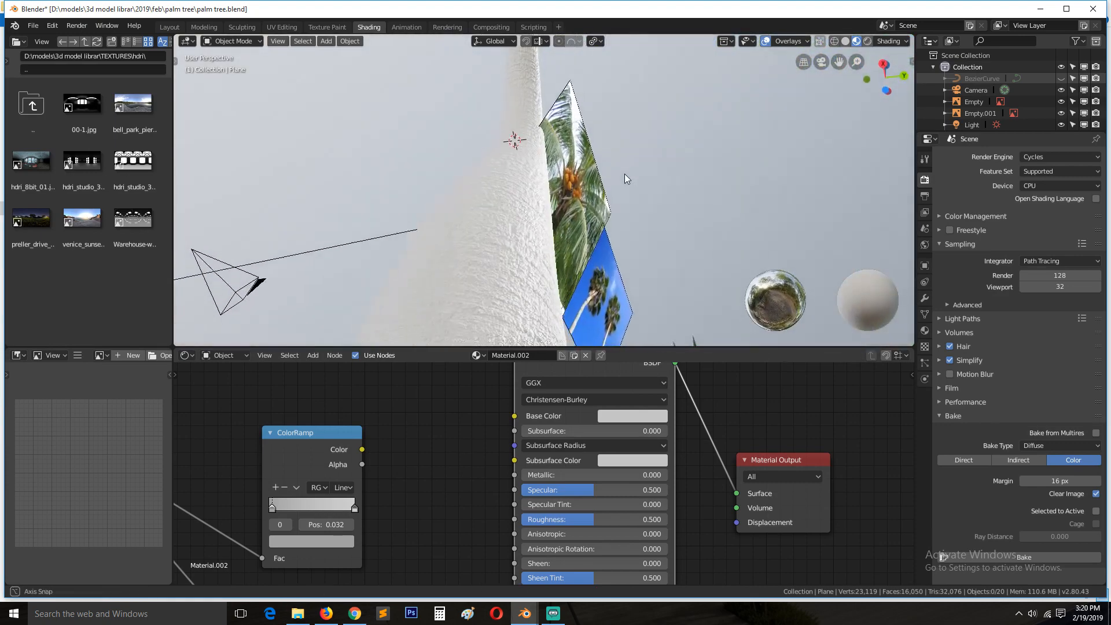
Step: Load palm tree 3.blend with the leaf cluster and the palm reference photo
{"action": "left_click_drag", "start_coordinate": [623, 178], "coordinate": [542, 282]}
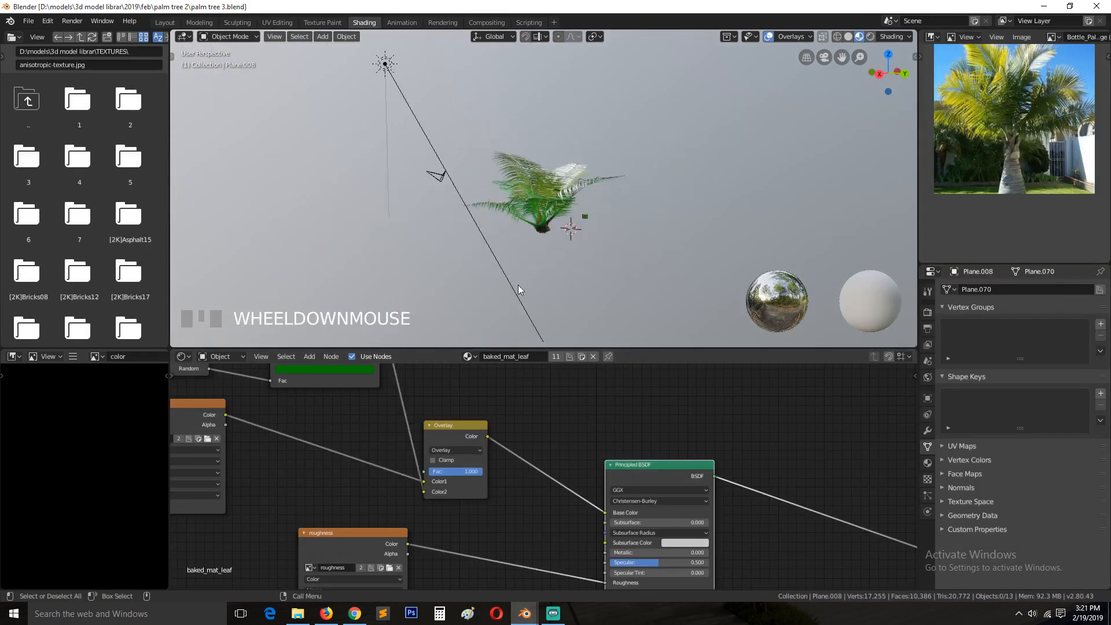
Step: Move the tree in front view so the crown sits on the trunk, then enter edit mode on the trunk
{"action": "key", "text": "ctrl+v"}
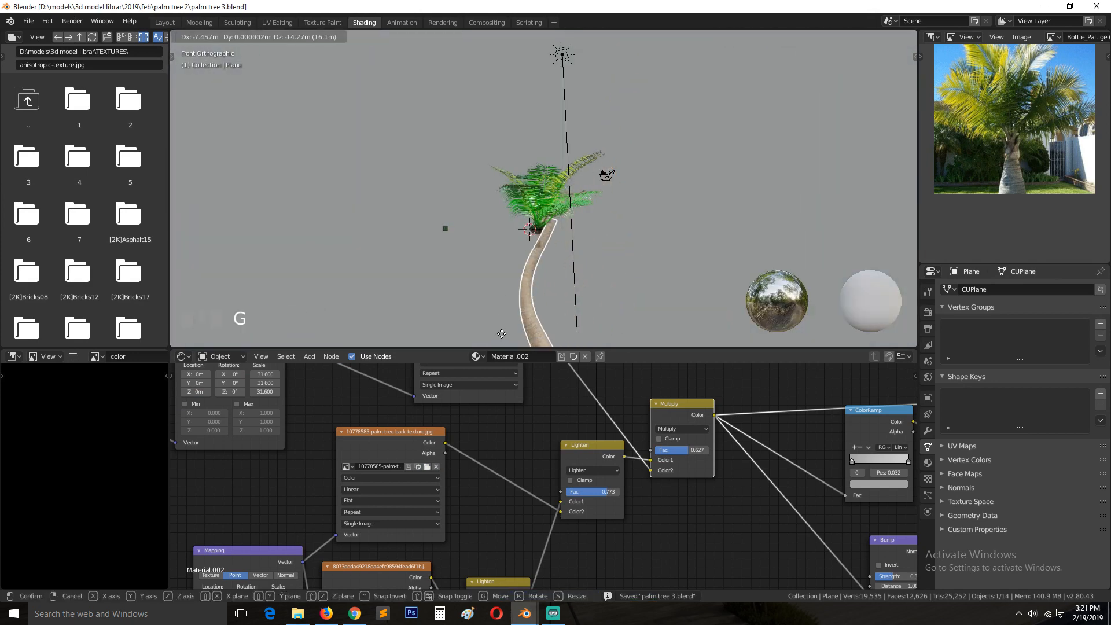
{"action": "left_click", "coordinate": [595, 302]}
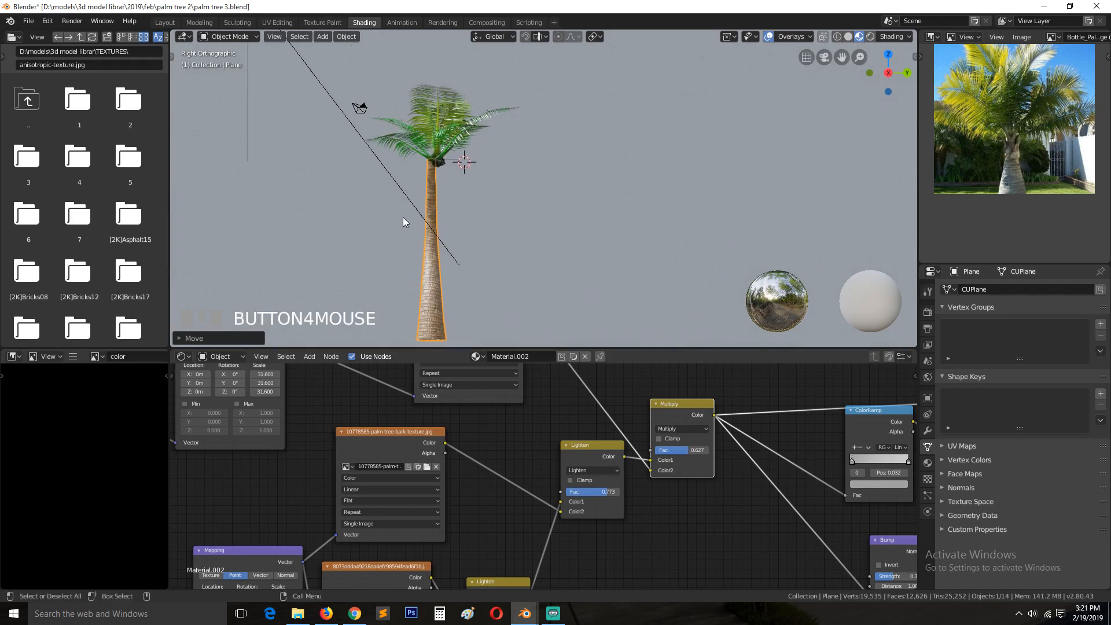
{"action": "mouse_move", "coordinate": [429, 217]}
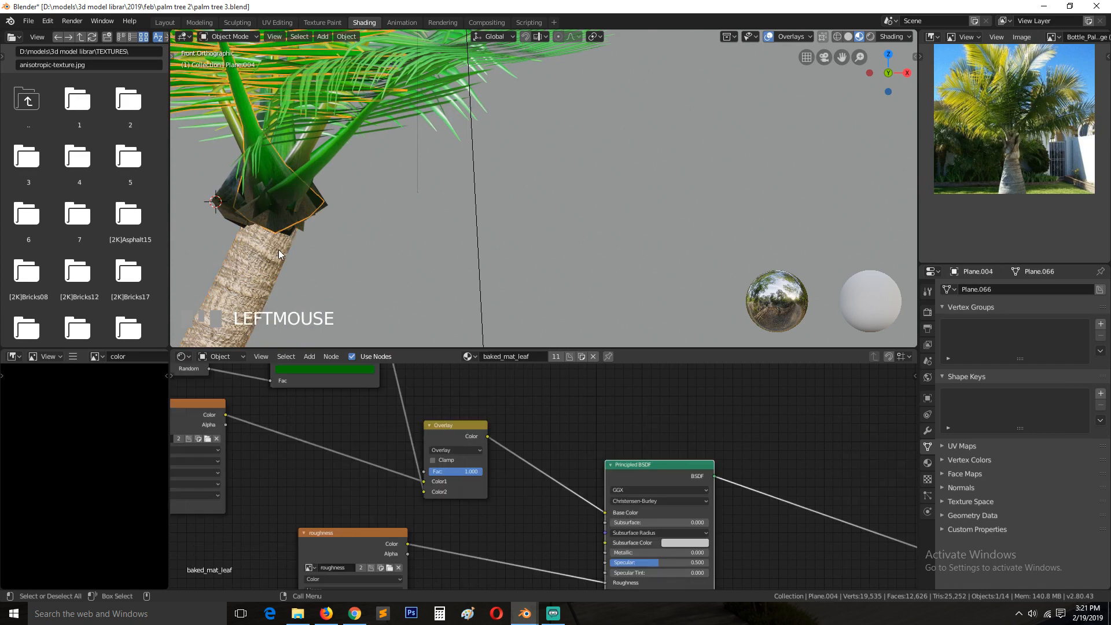
{"action": "key", "text": "Tab"}
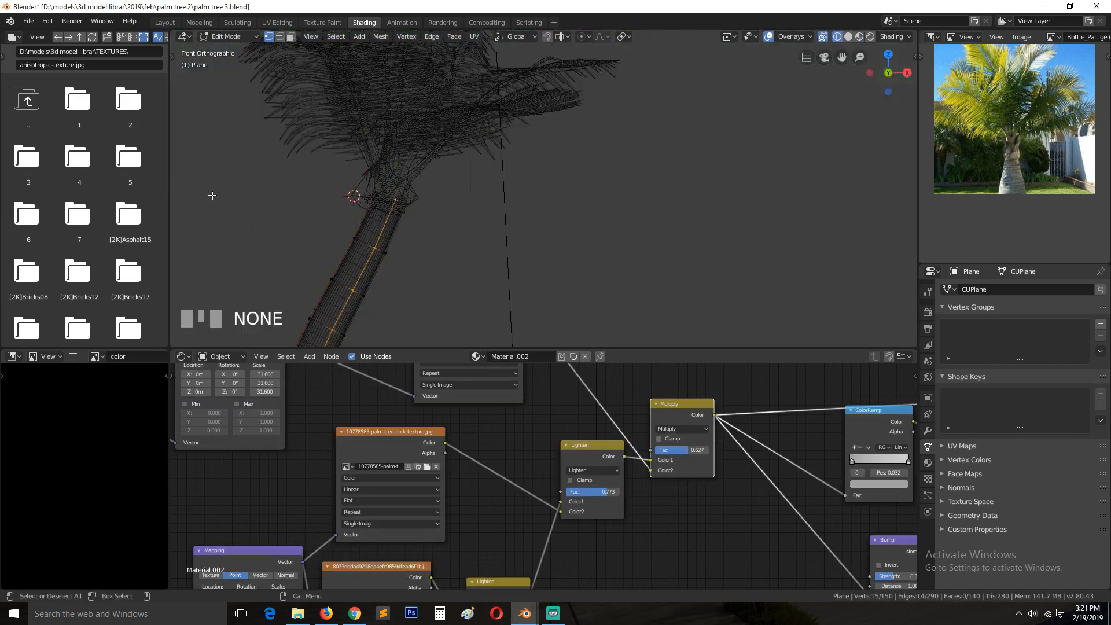
Step: From side view, bend the trunk loops into a gentle curve with proportional editing
{"action": "key", "text": "s"}
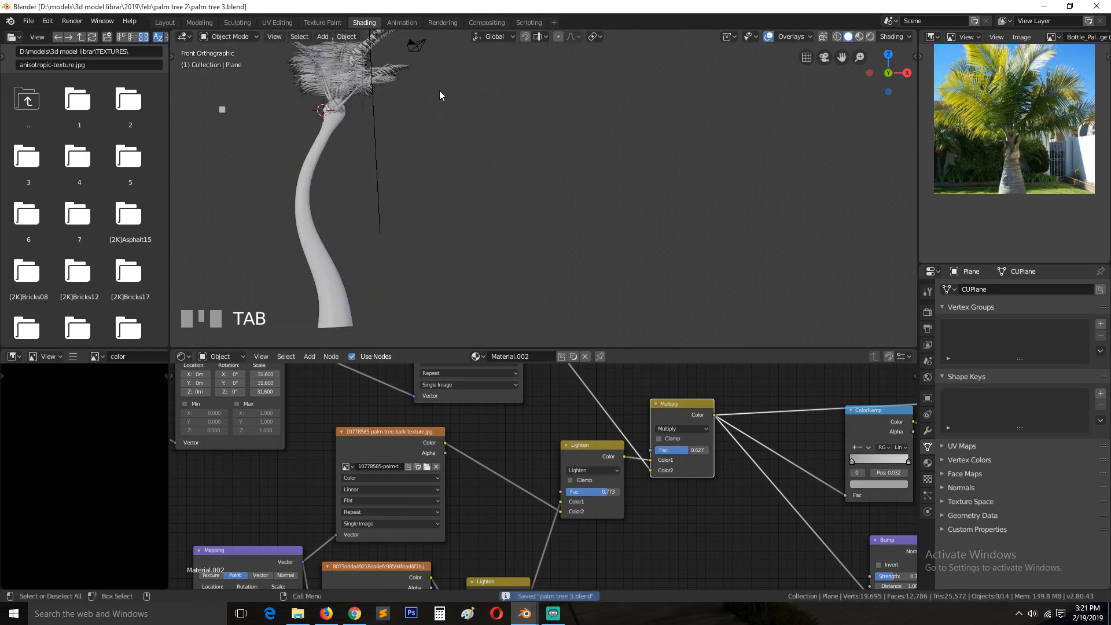
{"action": "mouse_move", "coordinate": [340, 273]}
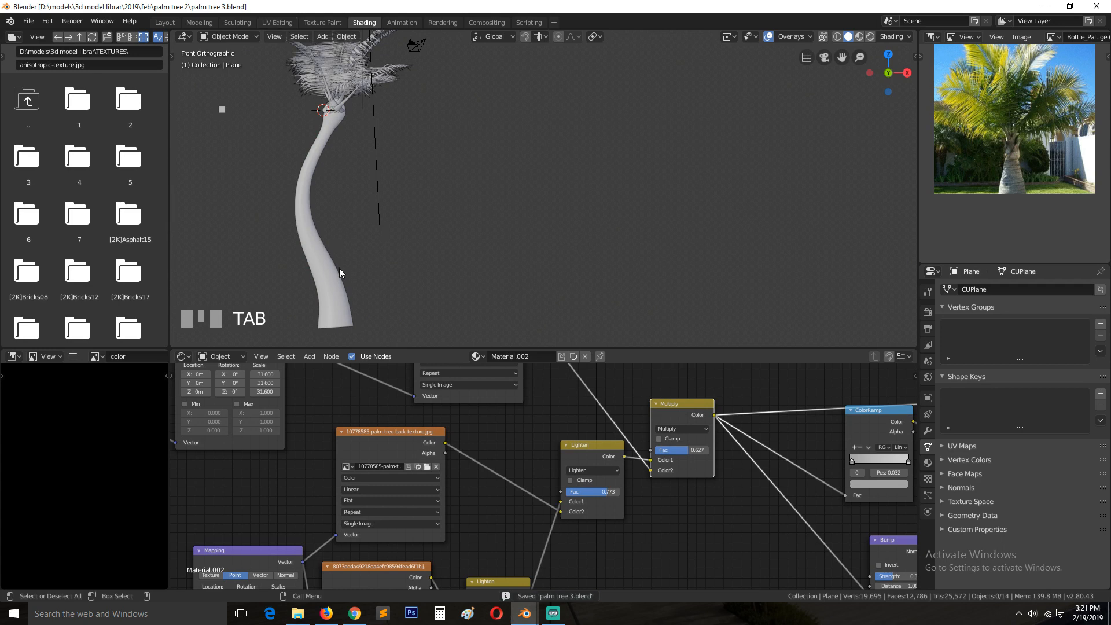
{"action": "key", "text": "grave"}
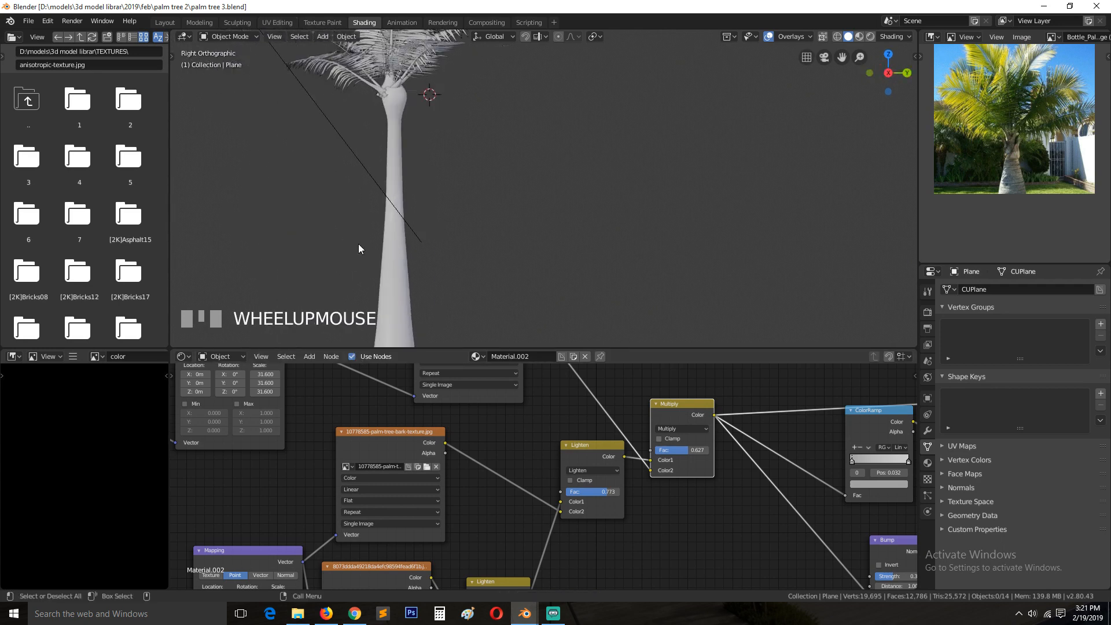
{"action": "key", "text": "Tab"}
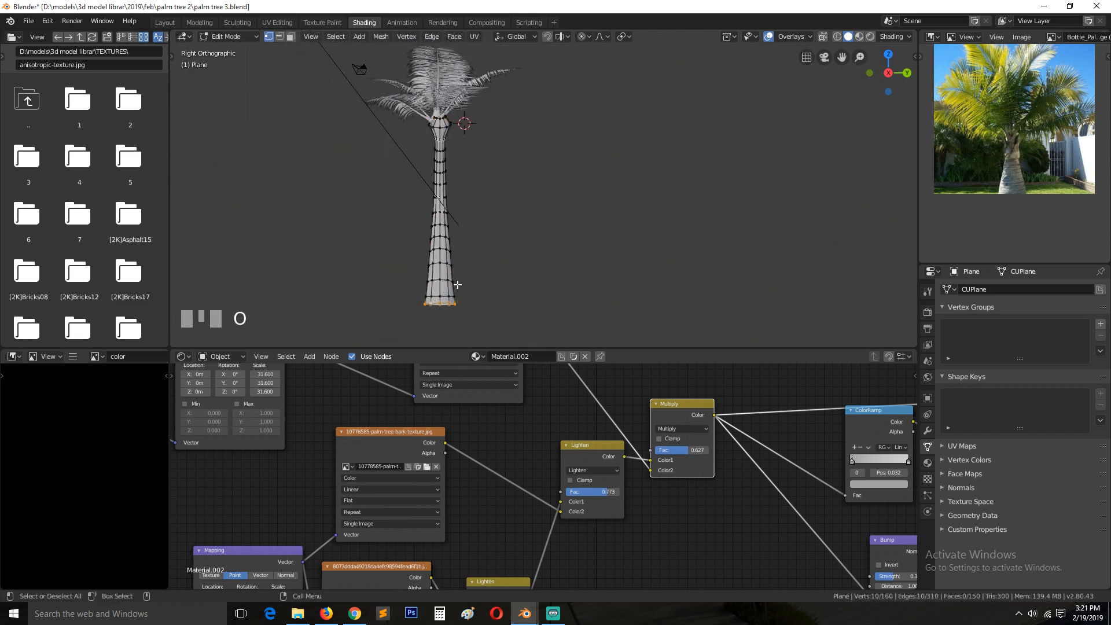
{"action": "key", "text": "g"}
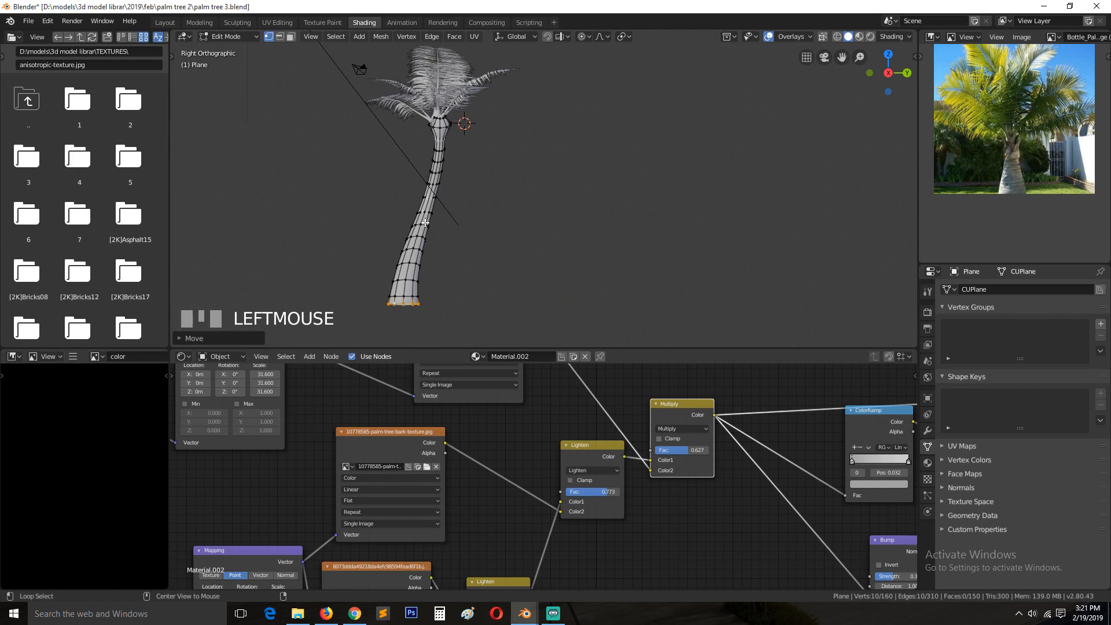
{"action": "key", "text": "r"}
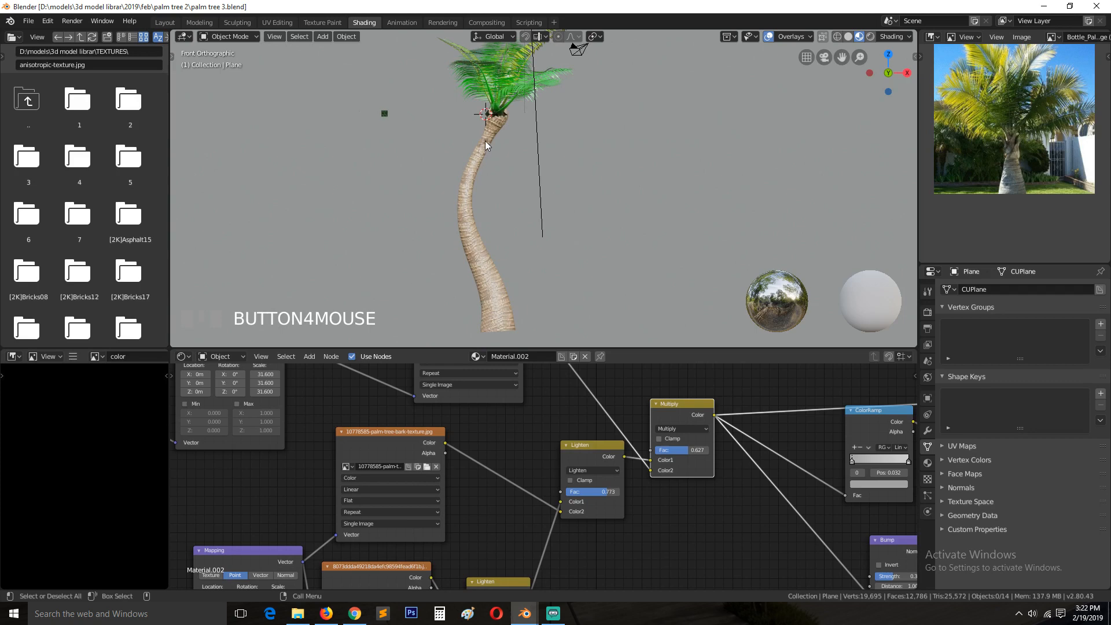
{"action": "mouse_move", "coordinate": [495, 147]}
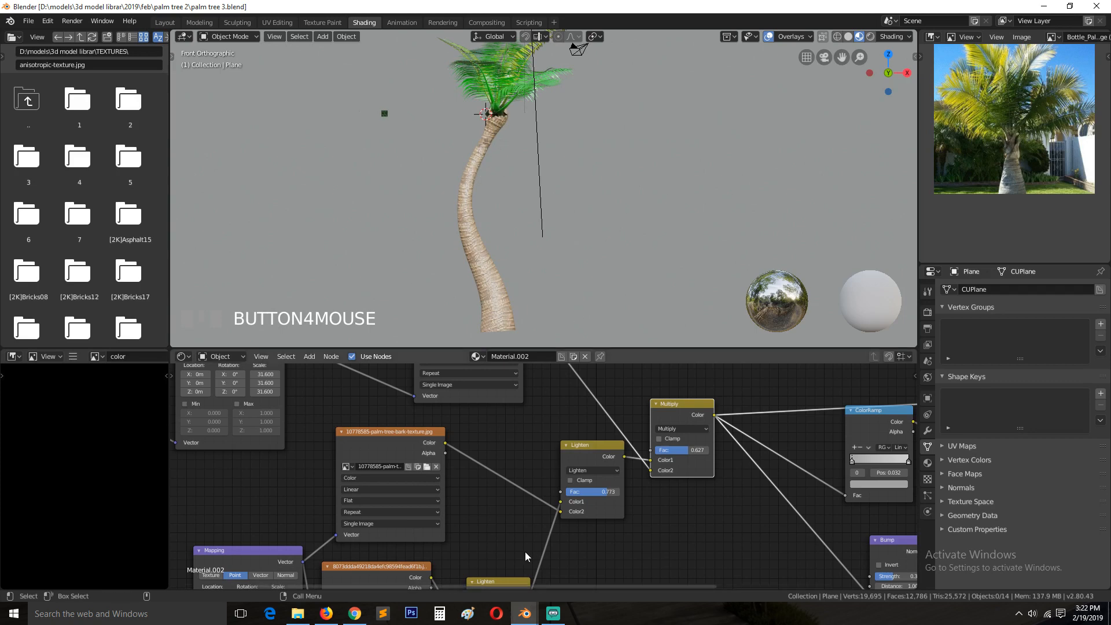
{"action": "mouse_move", "coordinate": [327, 614]}
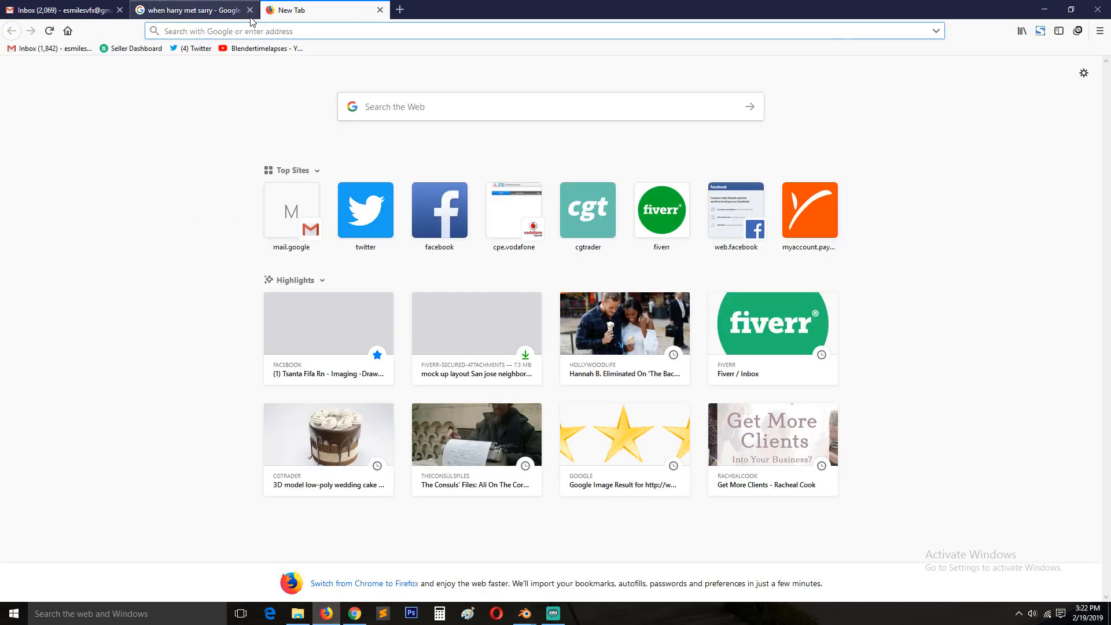
Step: Search Google Images for palm trees and preview the three-palms cutout and rendered images
{"action": "type", "text": "palm tre"}
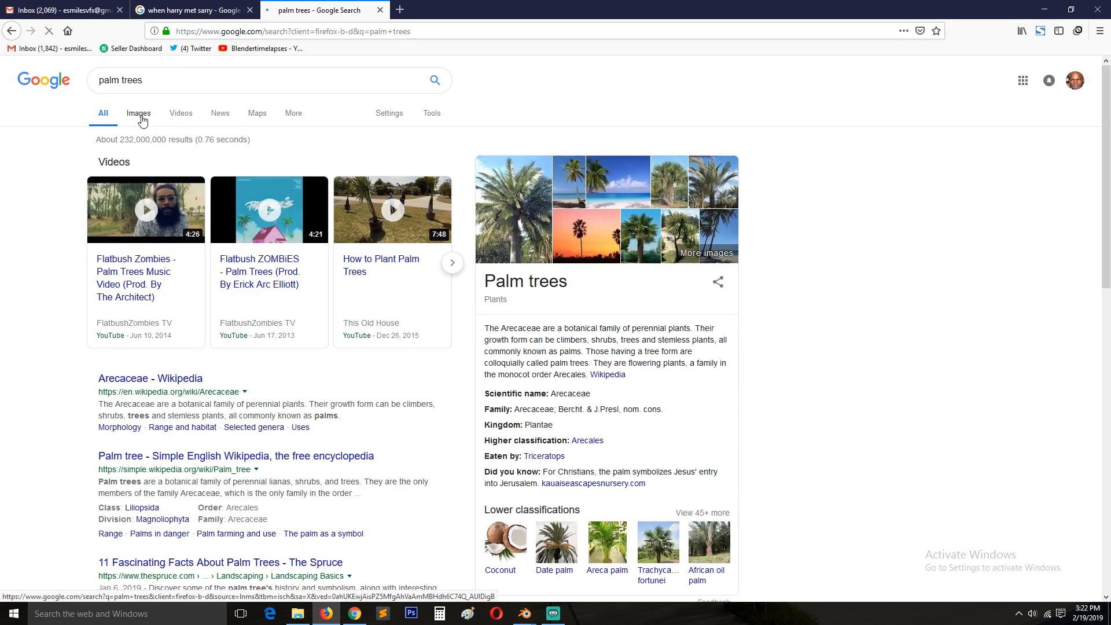
{"action": "left_click", "coordinate": [138, 113]}
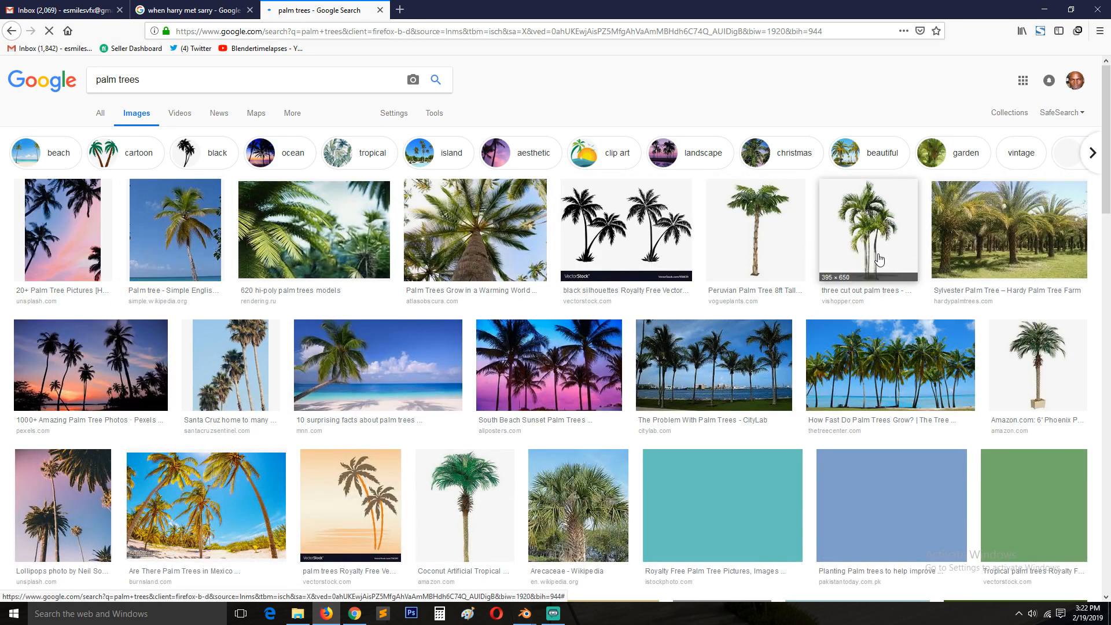
{"action": "left_click", "coordinate": [865, 235]}
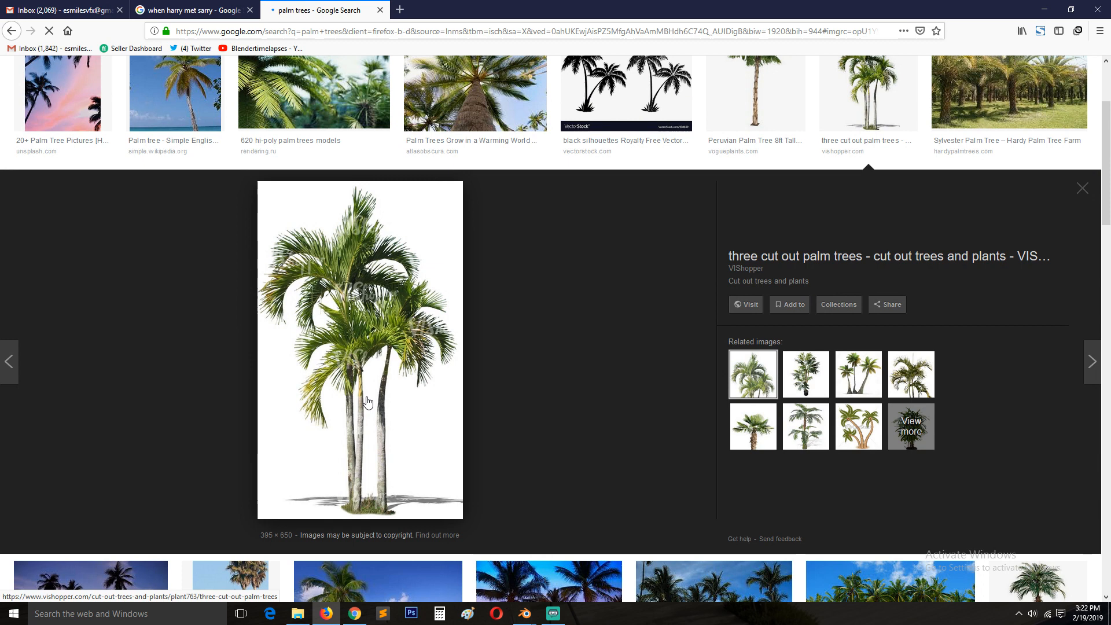
{"action": "mouse_move", "coordinate": [362, 371]}
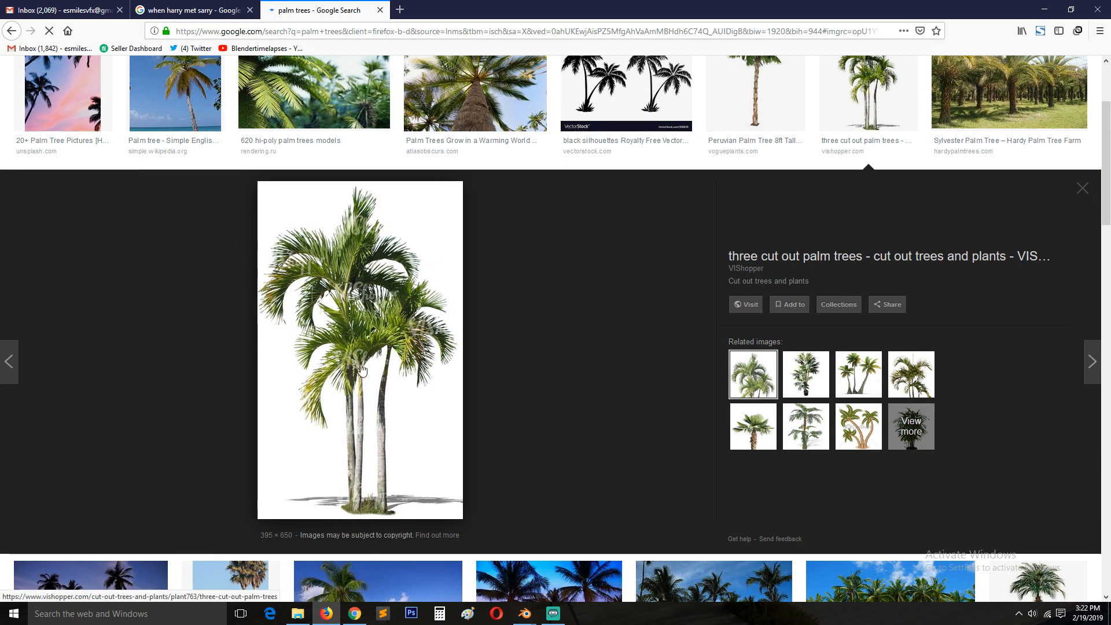
{"action": "mouse_move", "coordinate": [380, 470]}
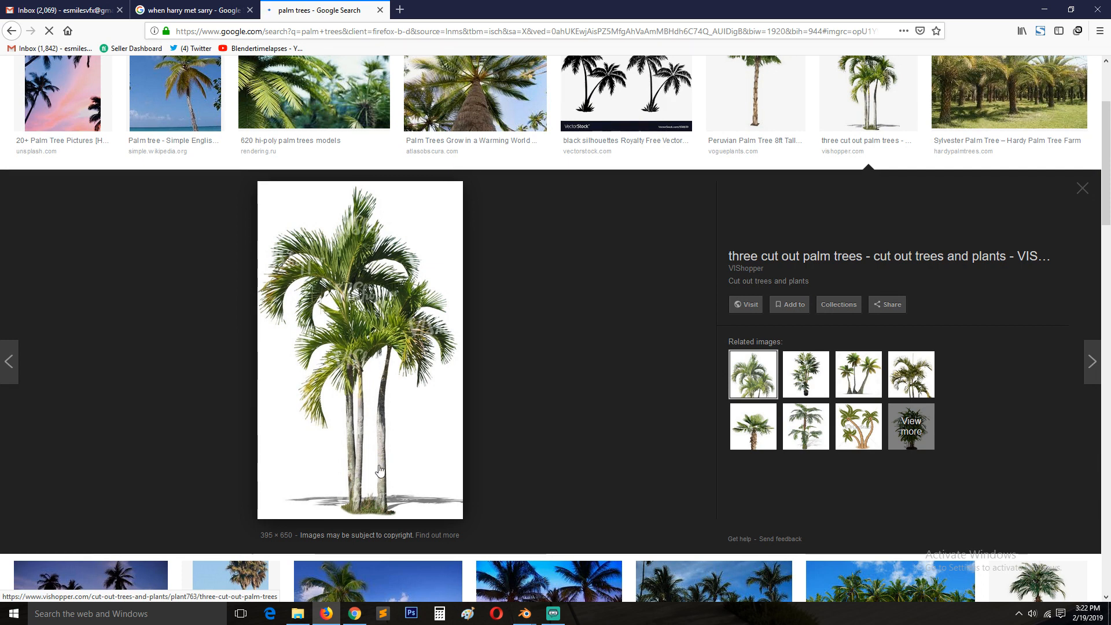
{"action": "mouse_move", "coordinate": [377, 496]}
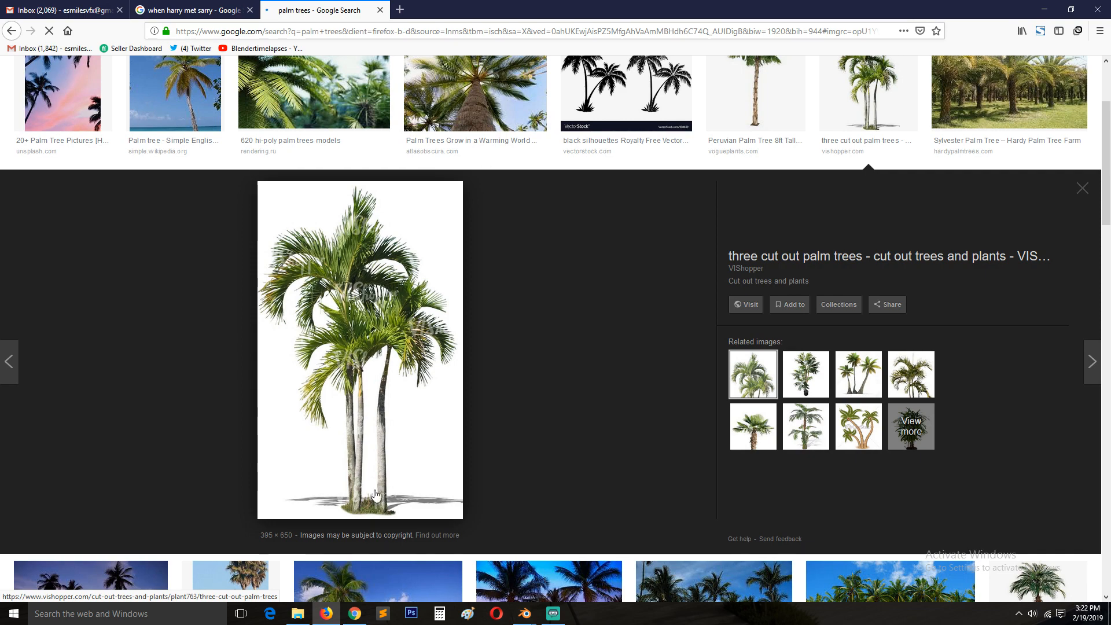
{"action": "left_click", "coordinate": [859, 378]}
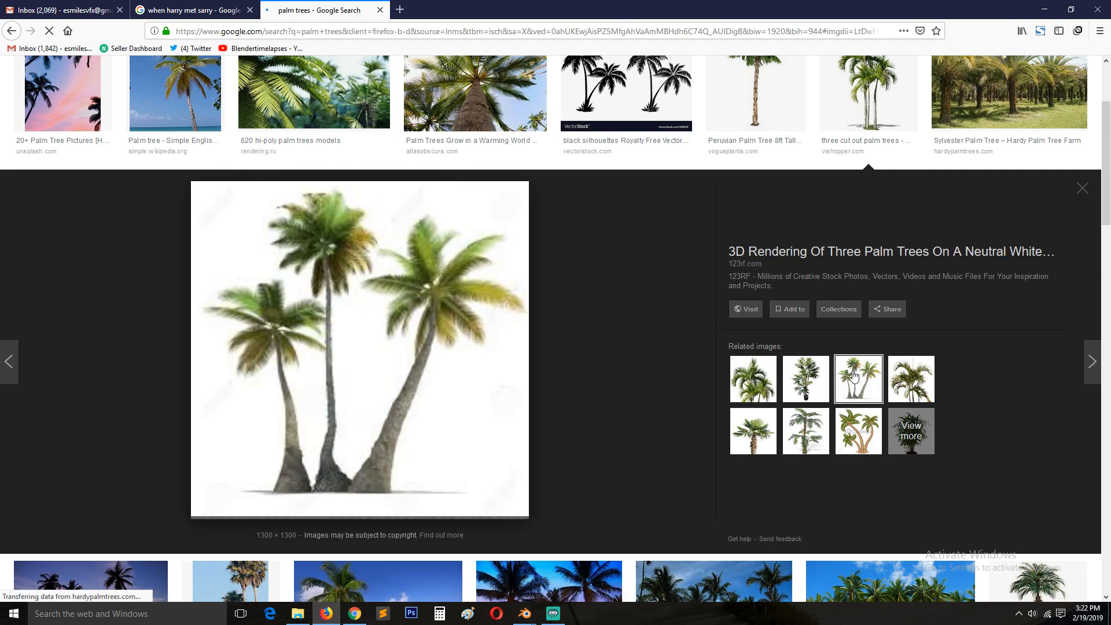
{"action": "scroll", "scroll_direction": "down", "scroll_amount": 3}
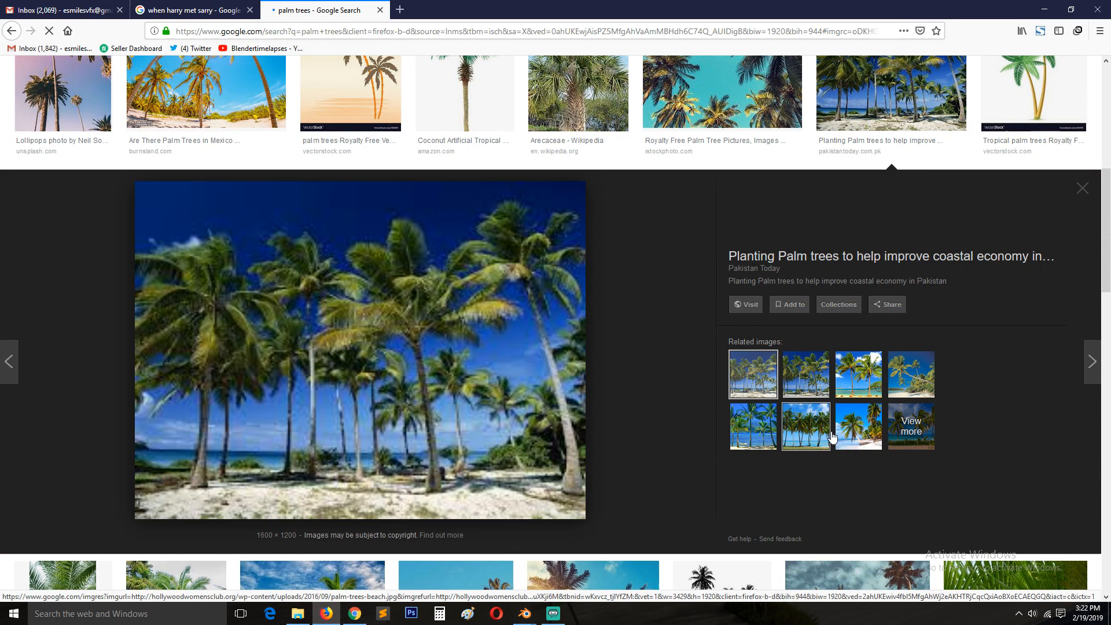
Step: Preview the leaning beach palm, leaning palm with shadow and artificial palm photos, then return to Blender
{"action": "left_click", "coordinate": [911, 375]}
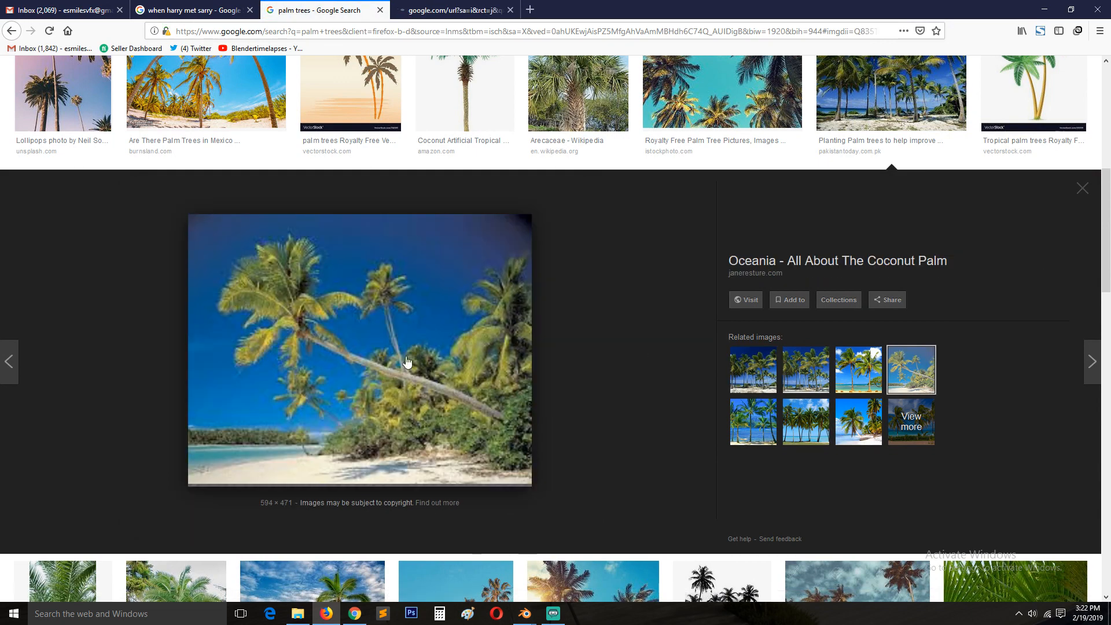
{"action": "mouse_move", "coordinate": [366, 331]}
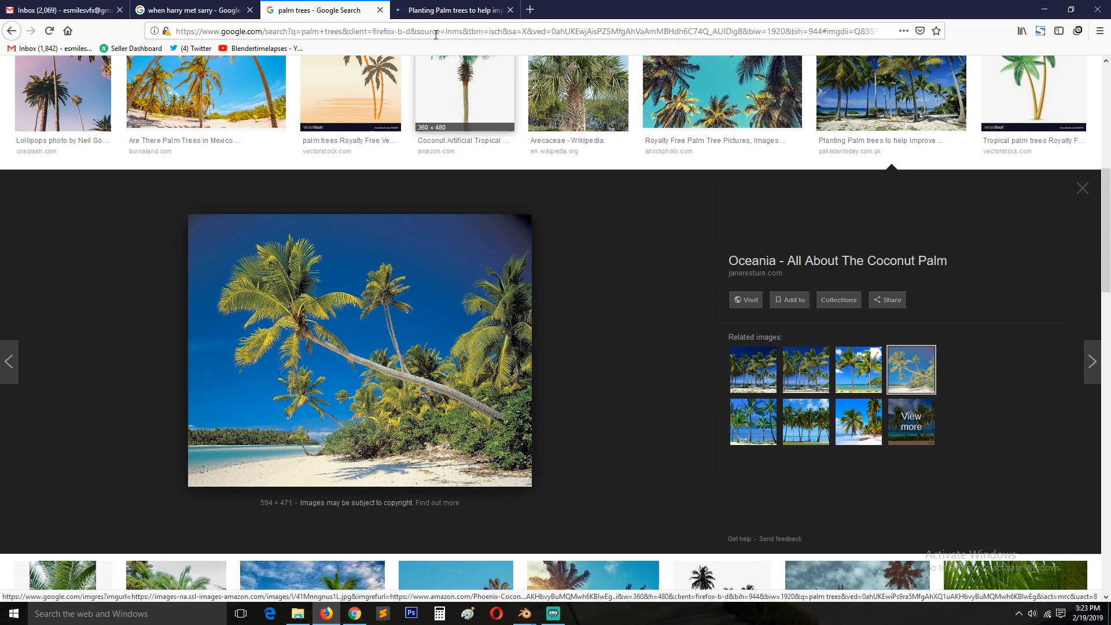
{"action": "scroll", "scroll_direction": "down", "scroll_amount": 3}
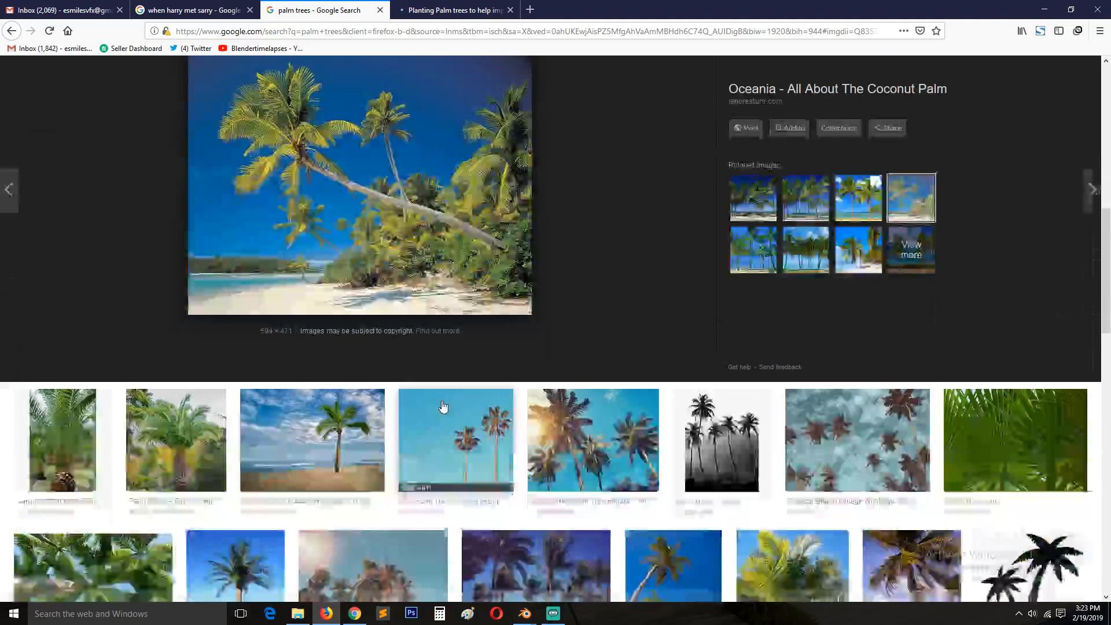
{"action": "scroll", "scroll_direction": "down", "scroll_amount": 3}
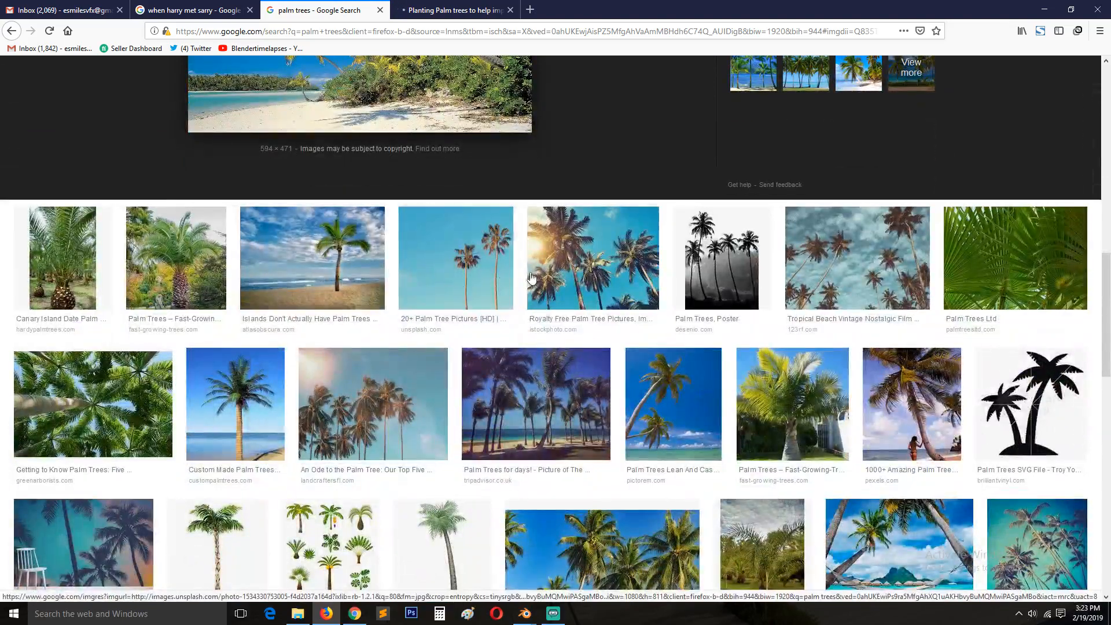
{"action": "left_click", "coordinate": [672, 405]}
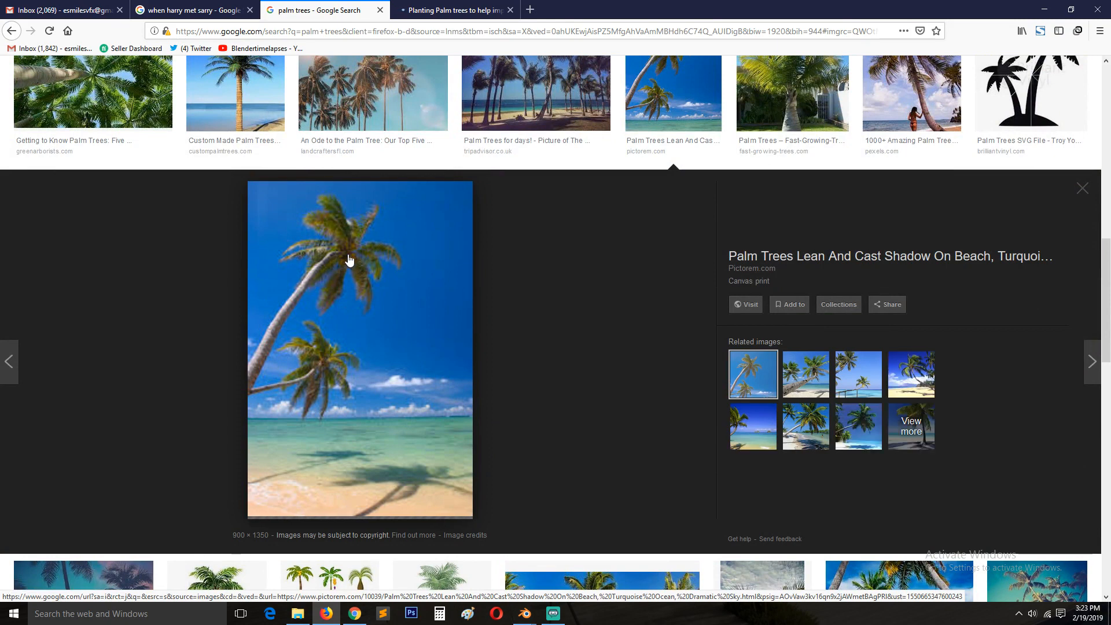
{"action": "mouse_move", "coordinate": [336, 251]}
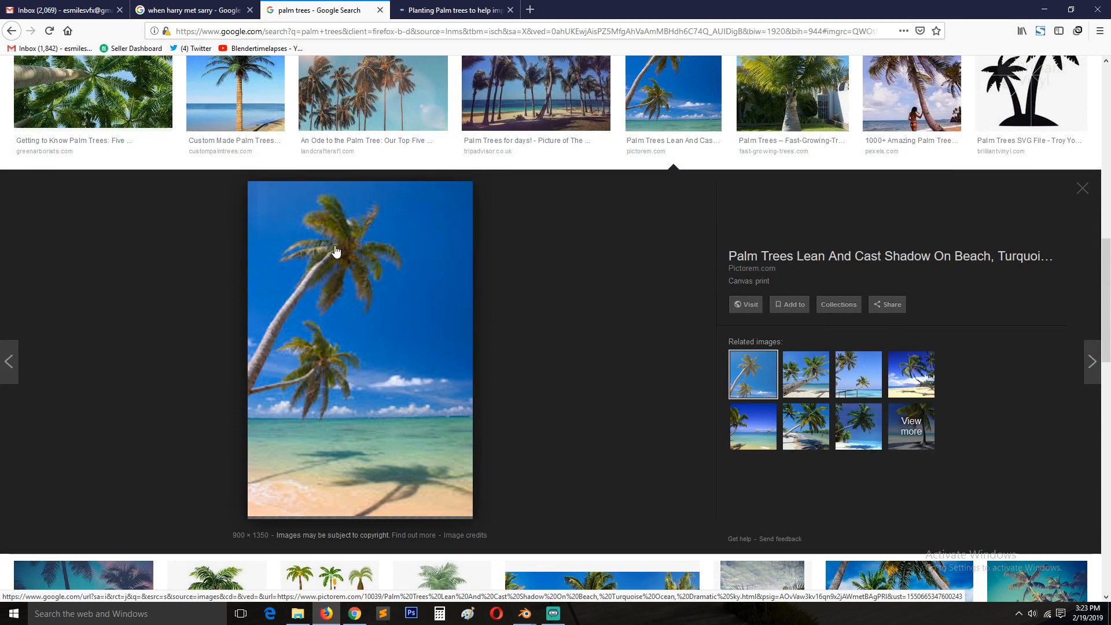
{"action": "mouse_move", "coordinate": [353, 250]}
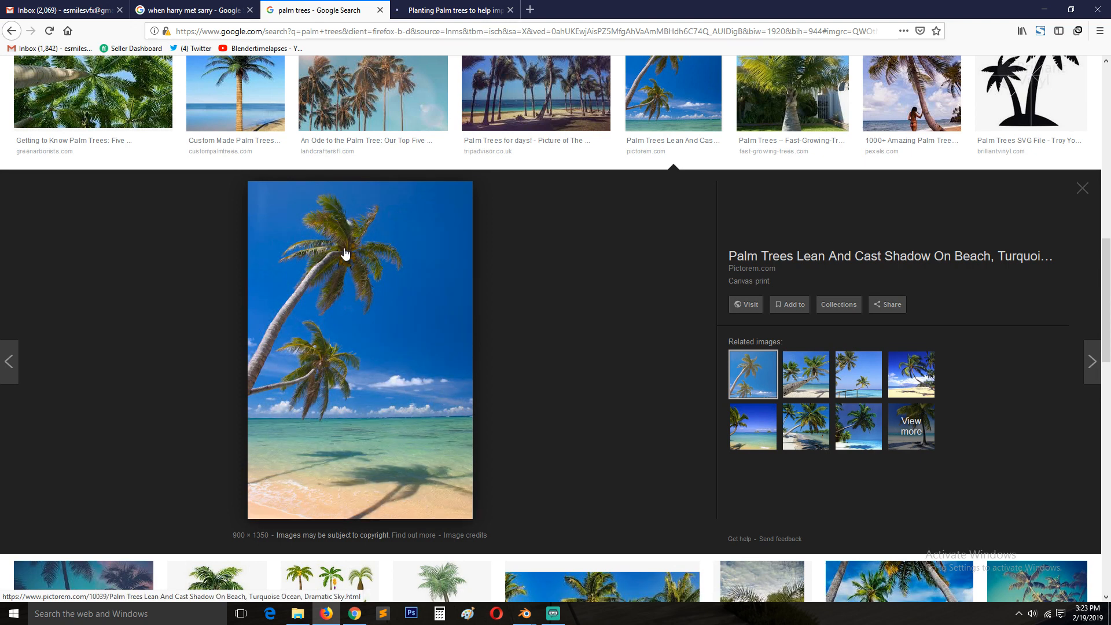
{"action": "mouse_move", "coordinate": [319, 267]}
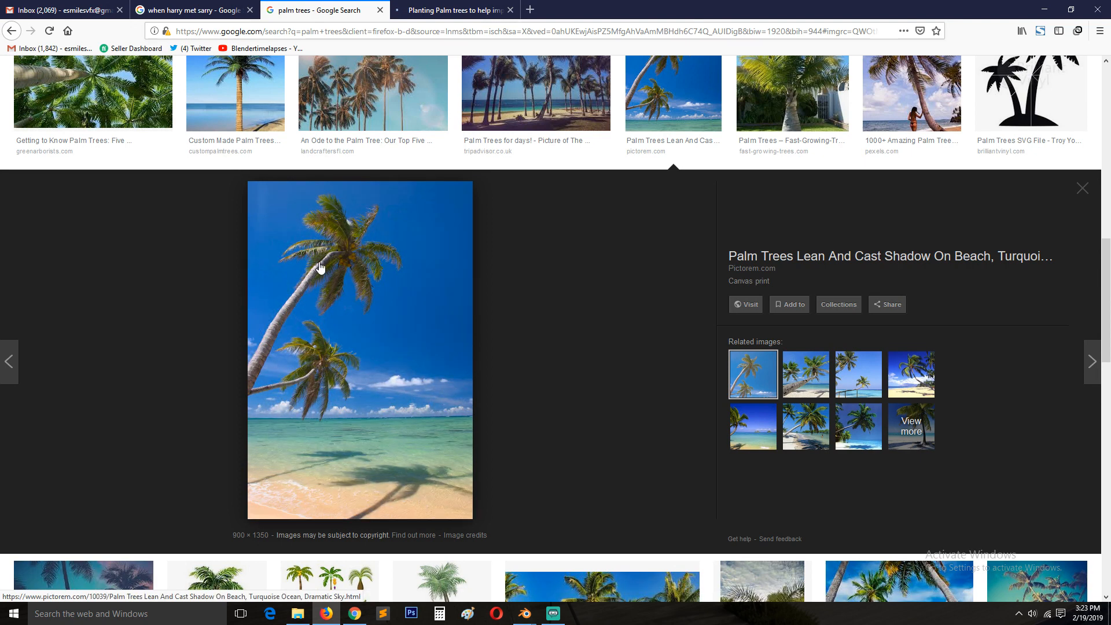
{"action": "mouse_move", "coordinate": [347, 249]}
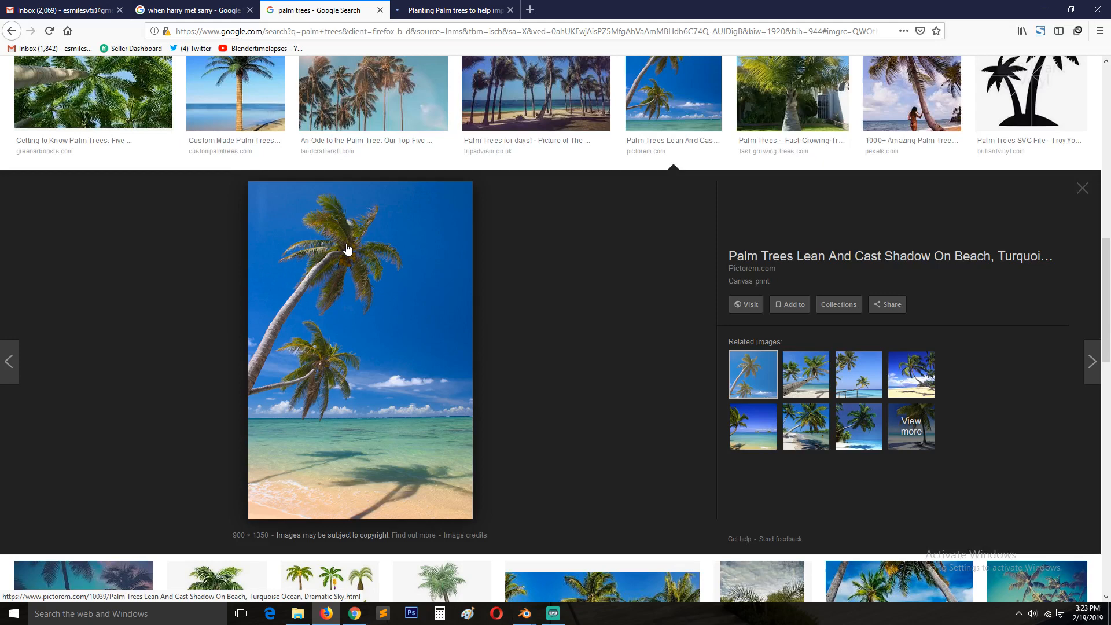
{"action": "left_click", "coordinate": [235, 93]}
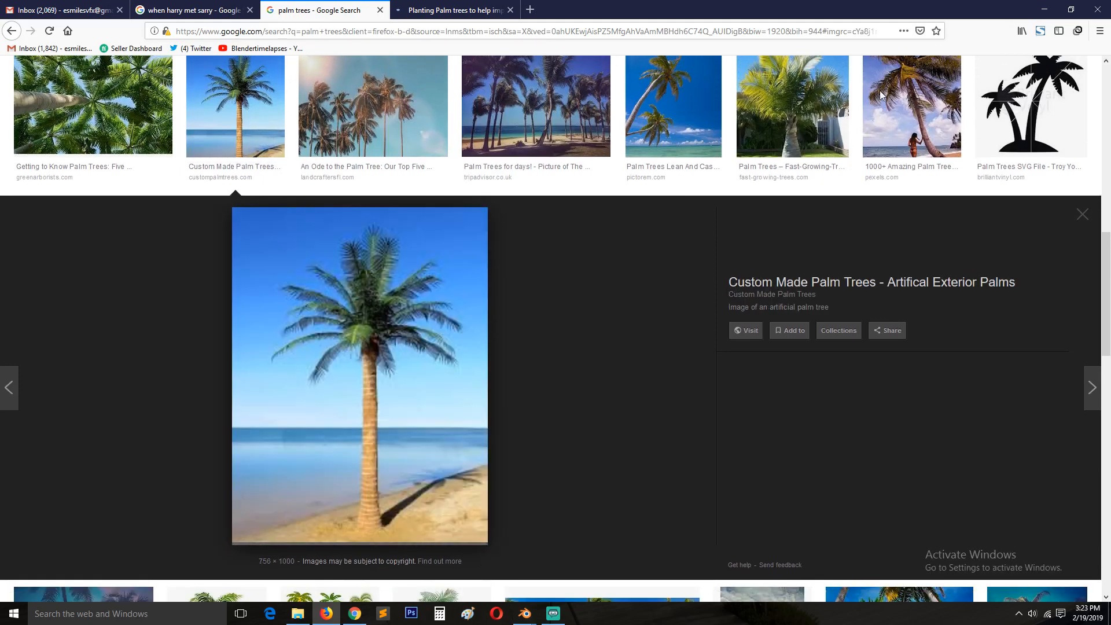
{"action": "left_click", "coordinate": [524, 614]}
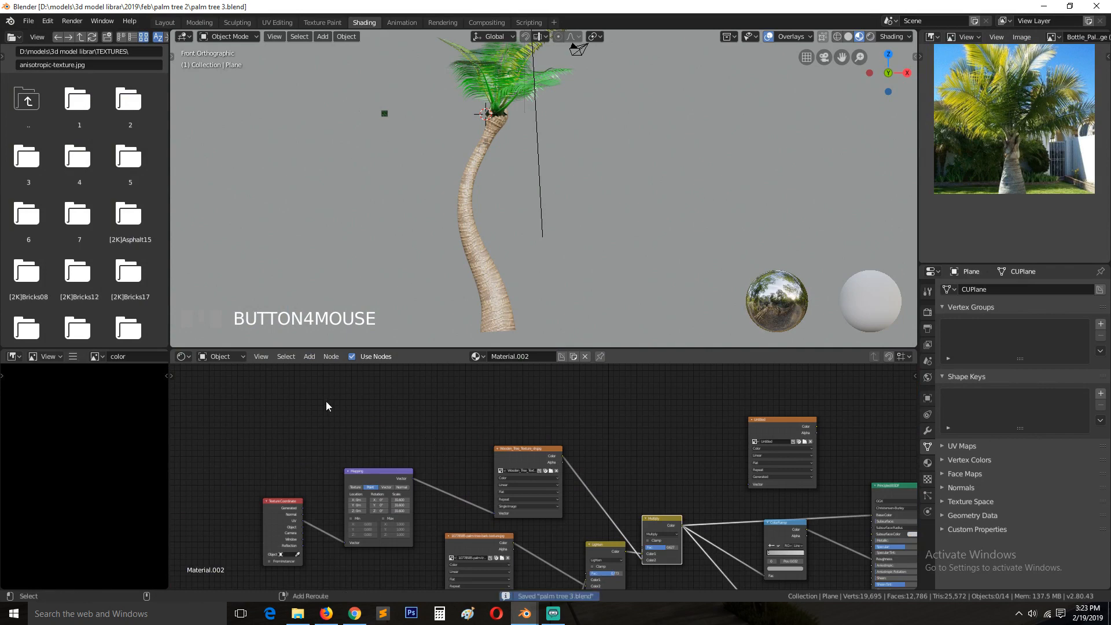
Step: Add a Gradient Texture with Mapping rotated 90° on Y so the fade runs along the trunk
{"action": "left_click", "coordinate": [308, 357]}
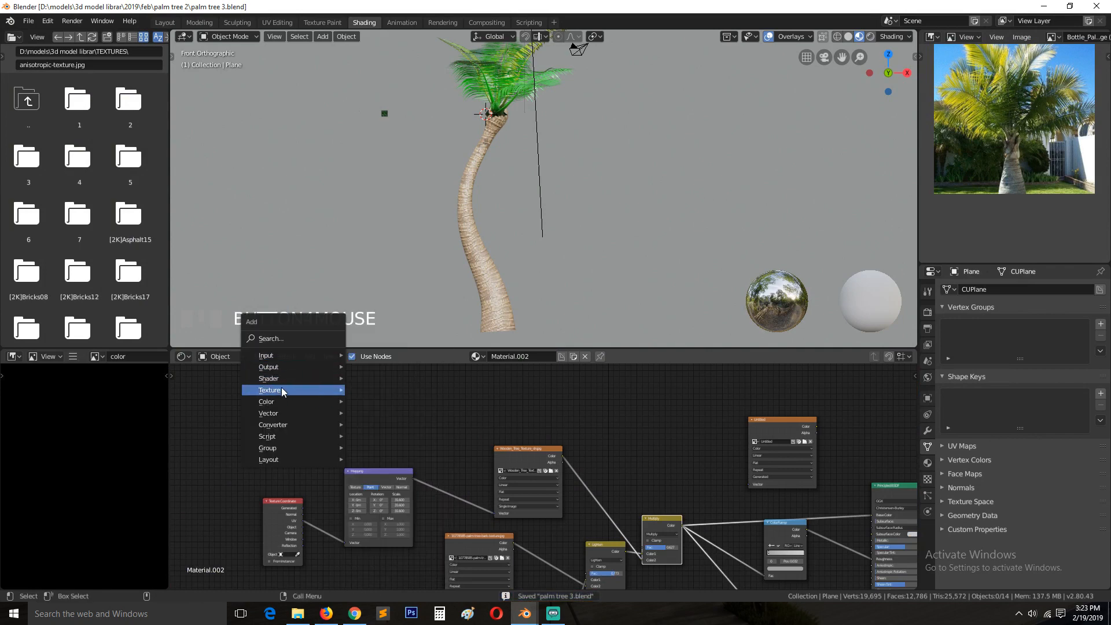
{"action": "left_click", "coordinate": [270, 390]}
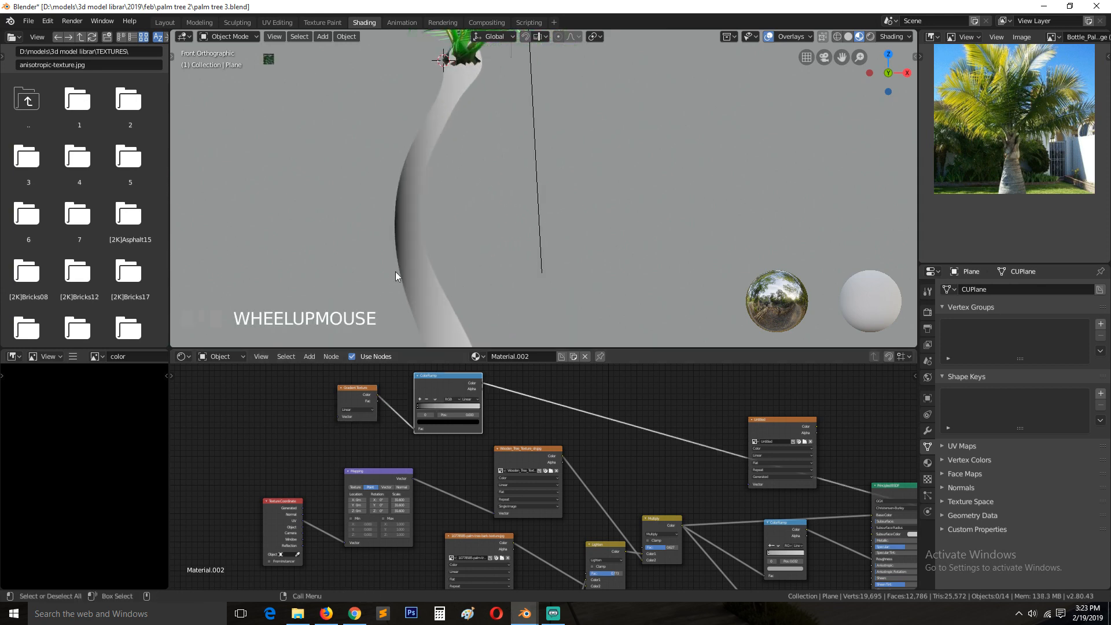
{"action": "mouse_move", "coordinate": [189, 217]}
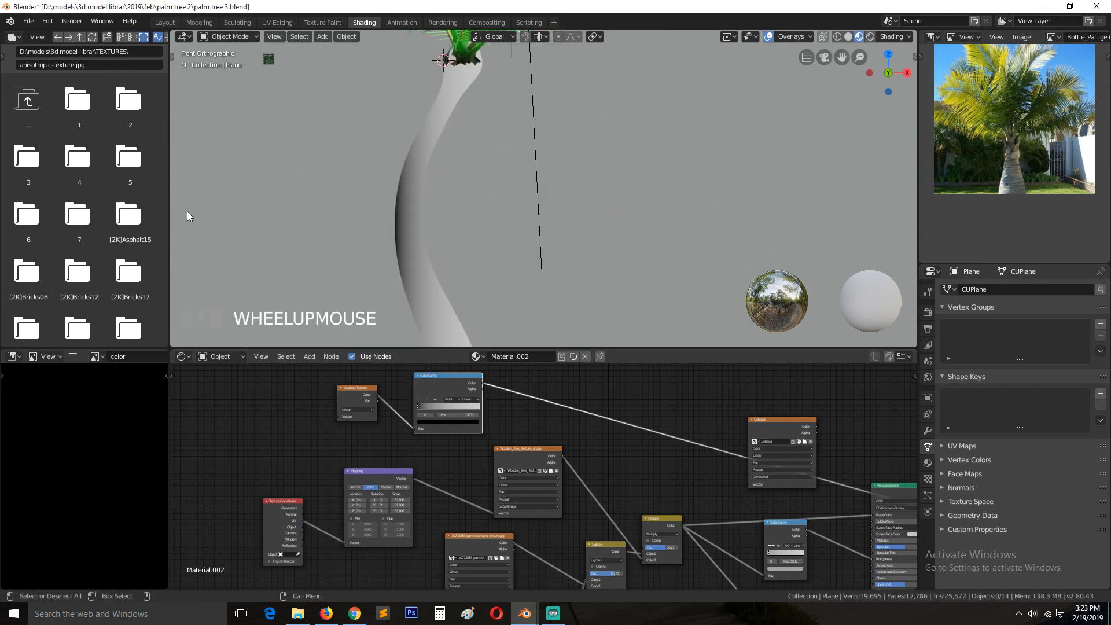
{"action": "scroll", "scroll_direction": "down", "scroll_amount": 3}
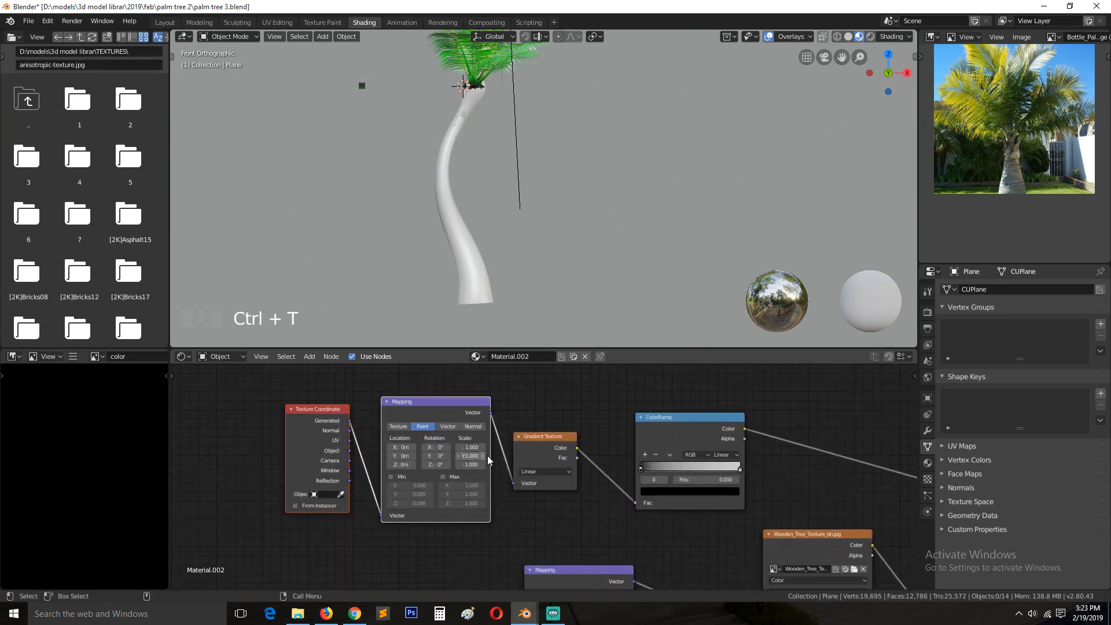
{"action": "left_click", "coordinate": [436, 456]}
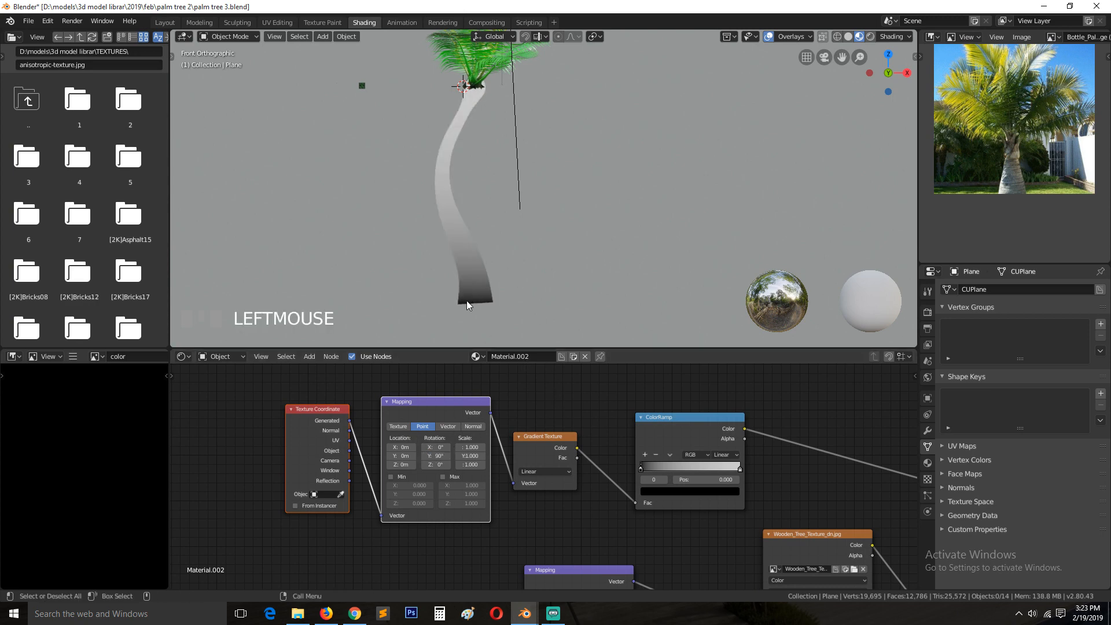
{"action": "key", "text": "`"}
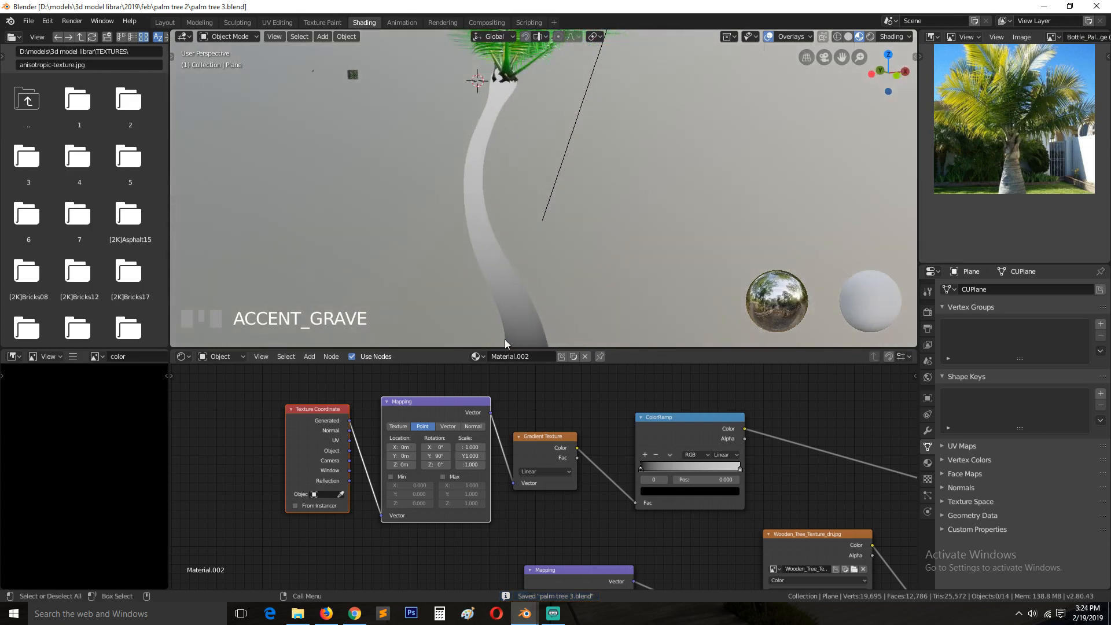
Step: Slide the ColorRamp stops to about 0.73 so the black-to-white fade sits near the crown
{"action": "left_click_drag", "start_coordinate": [640, 465], "coordinate": [590, 459]}
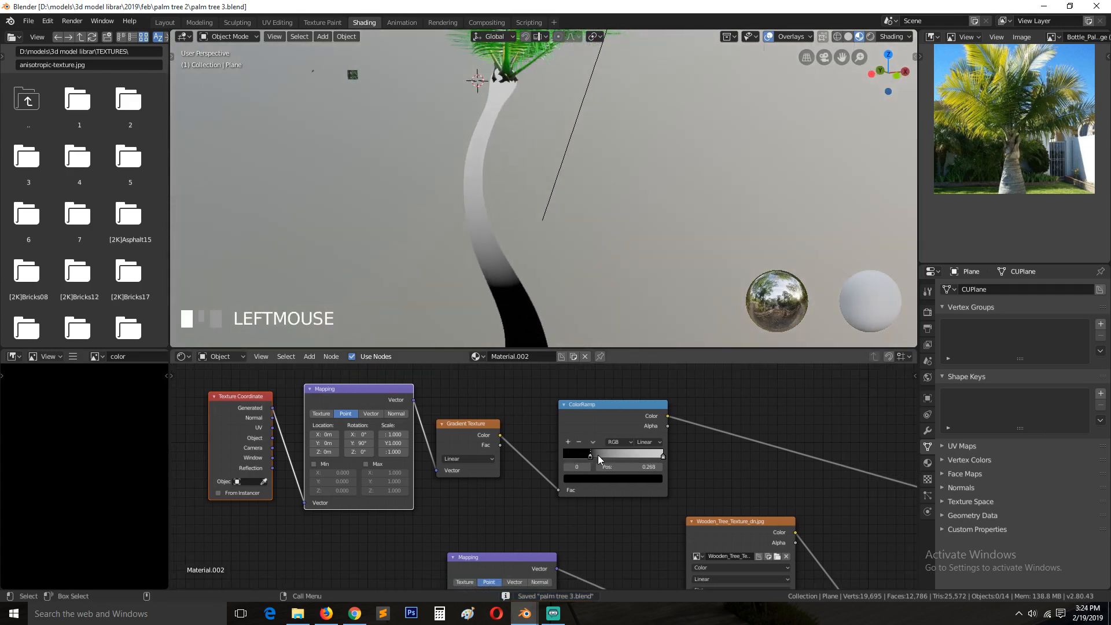
{"action": "left_click_drag", "start_coordinate": [589, 454], "coordinate": [632, 454]}
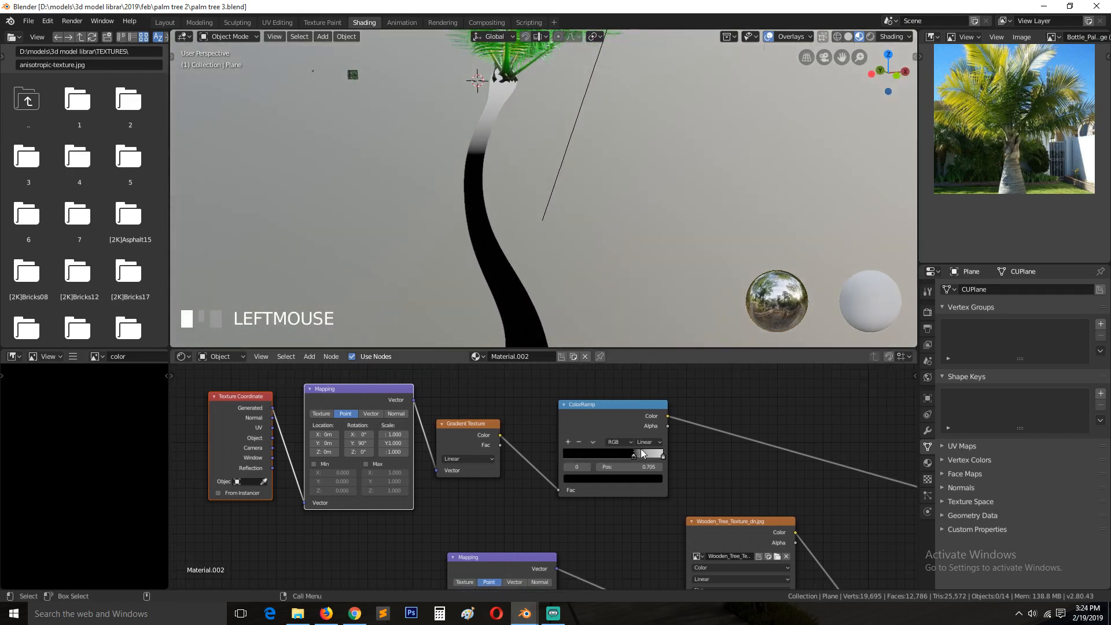
{"action": "left_click_drag", "start_coordinate": [633, 453], "coordinate": [635, 453]}
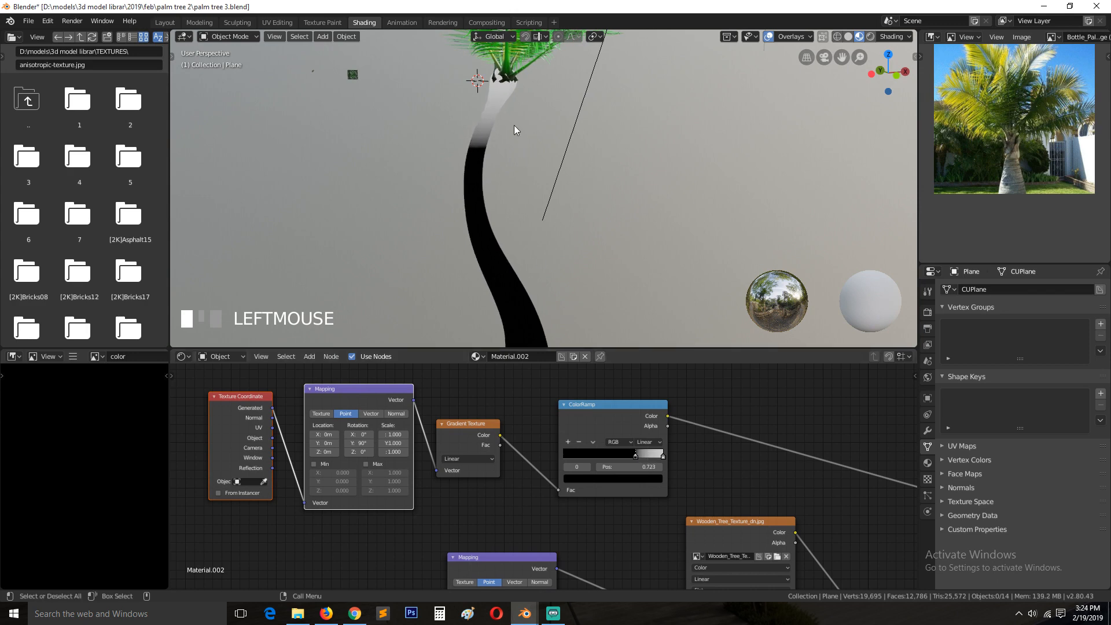
{"action": "mouse_move", "coordinate": [497, 106]}
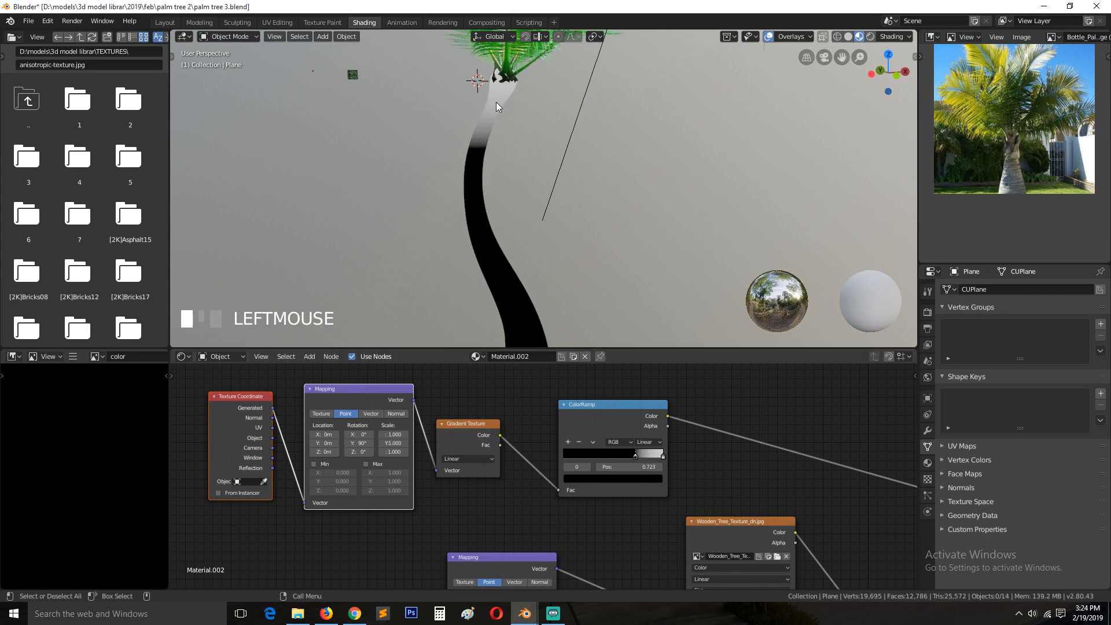
{"action": "mouse_move", "coordinate": [502, 329]}
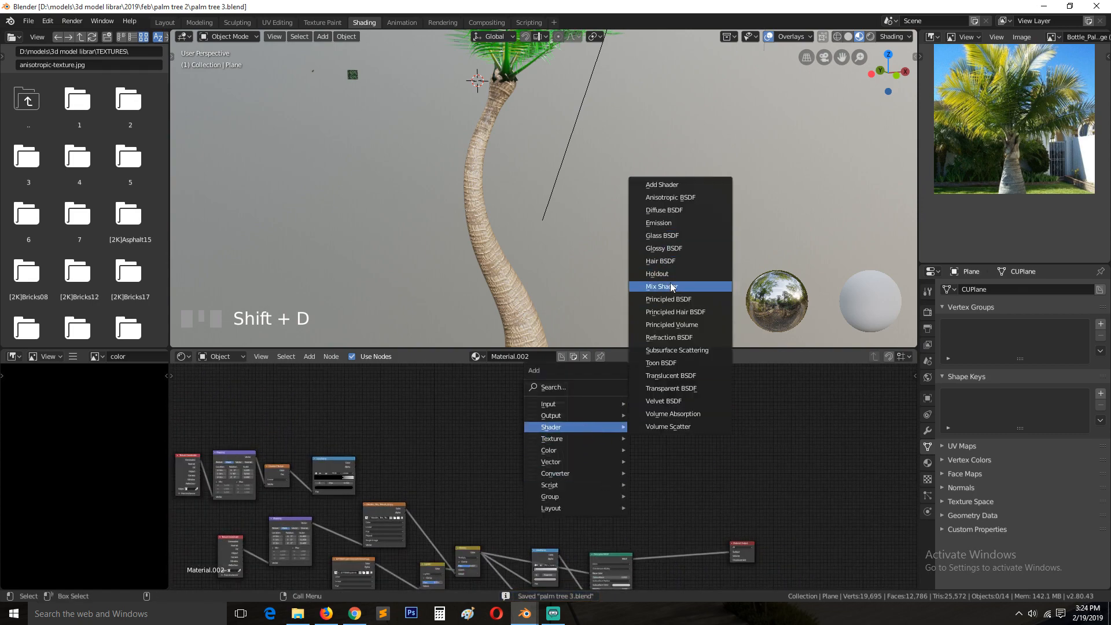
Step: Add a Mix Shader and wire the ColorRamp colour into its Fac input
{"action": "left_click", "coordinate": [662, 287]}
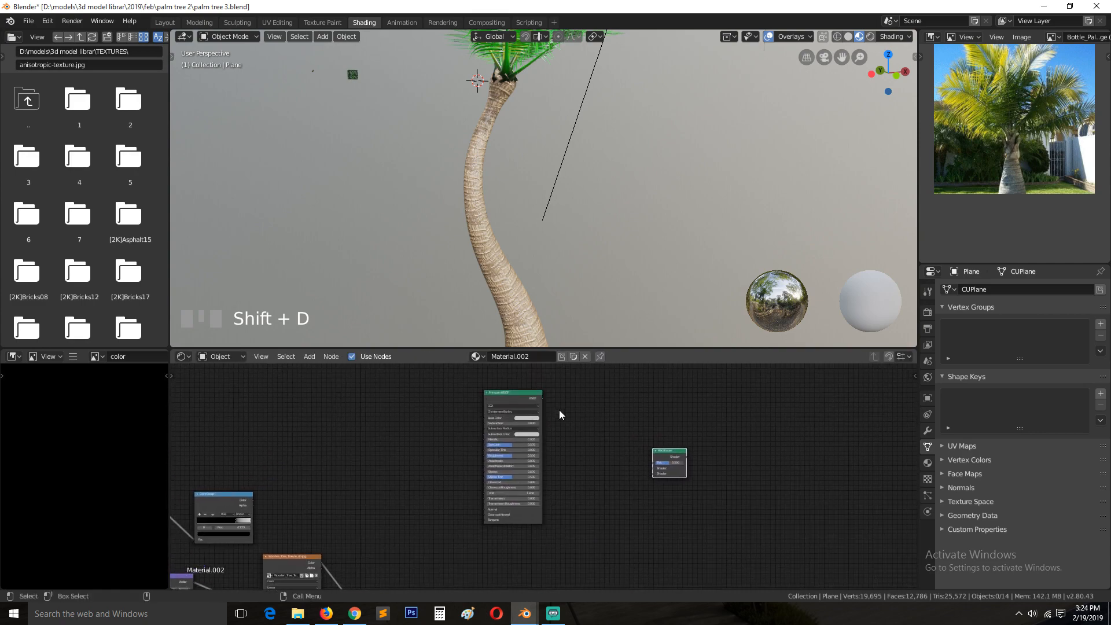
{"action": "left_click_drag", "start_coordinate": [538, 397], "coordinate": [658, 461]}
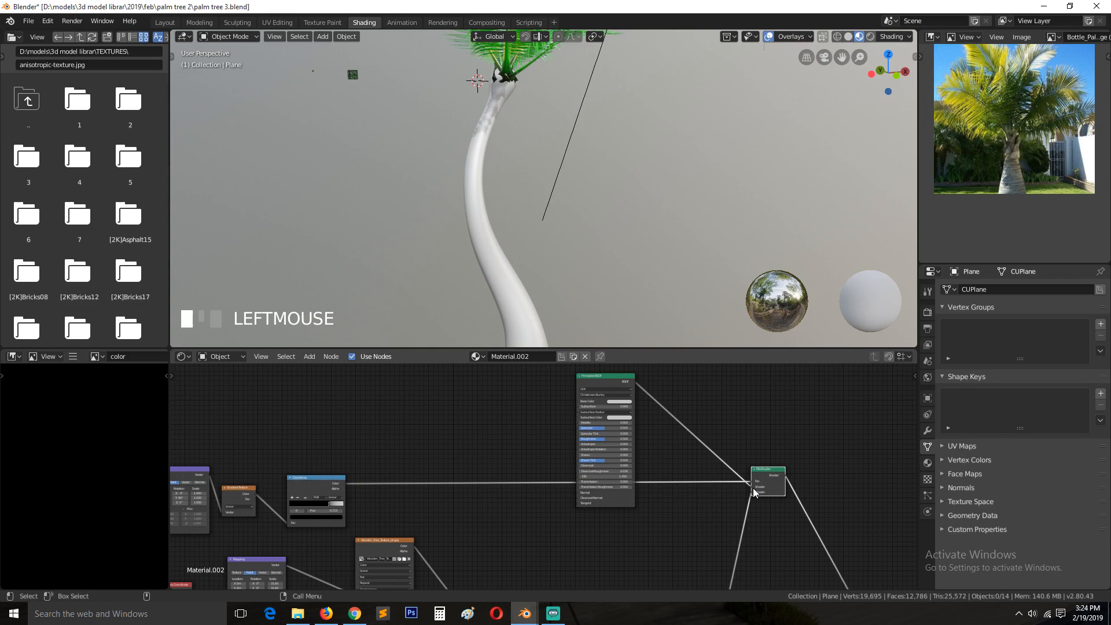
{"action": "mouse_move", "coordinate": [799, 500]}
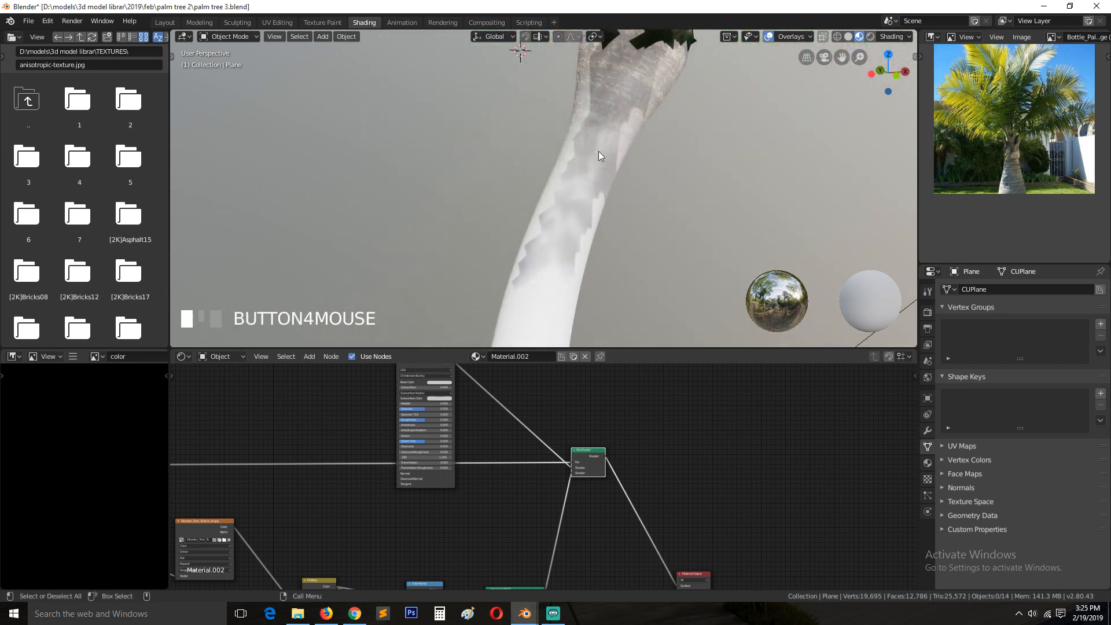
{"action": "mouse_move", "coordinate": [630, 112]}
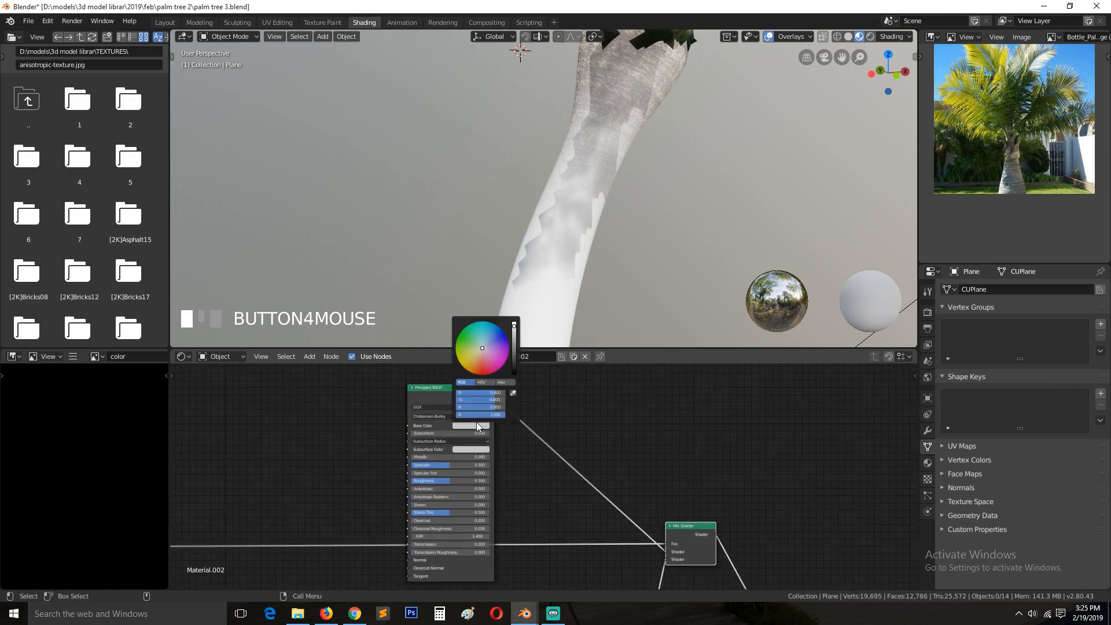
Step: Set the second Principled BSDF's Base Color to a dark green so the trunk top fades green
{"action": "left_click", "coordinate": [456, 345]}
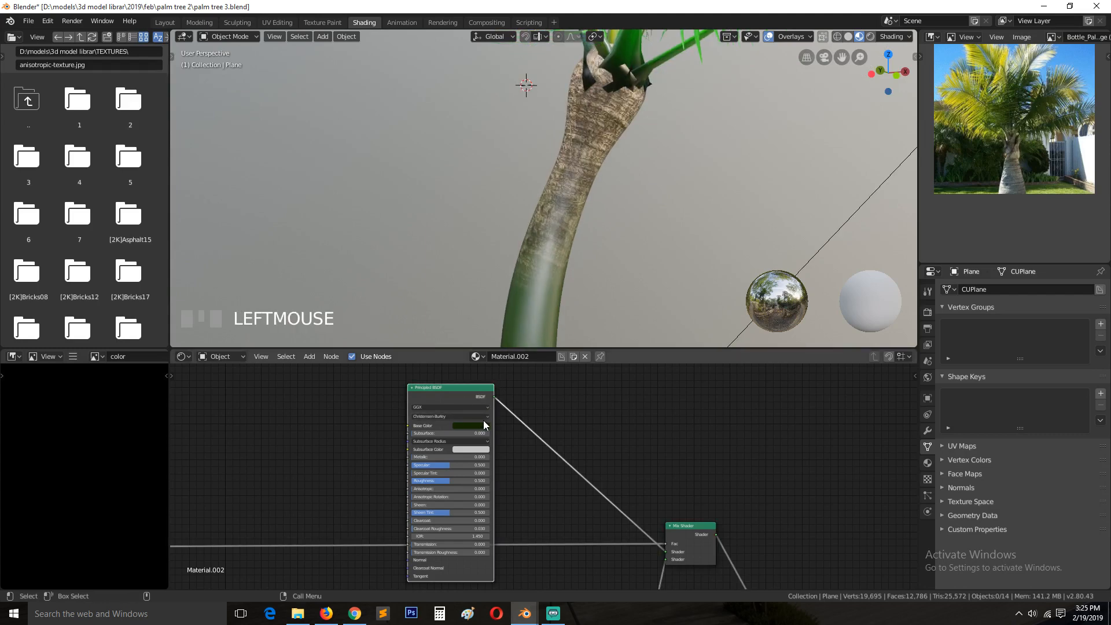
{"action": "left_click", "coordinate": [470, 426]}
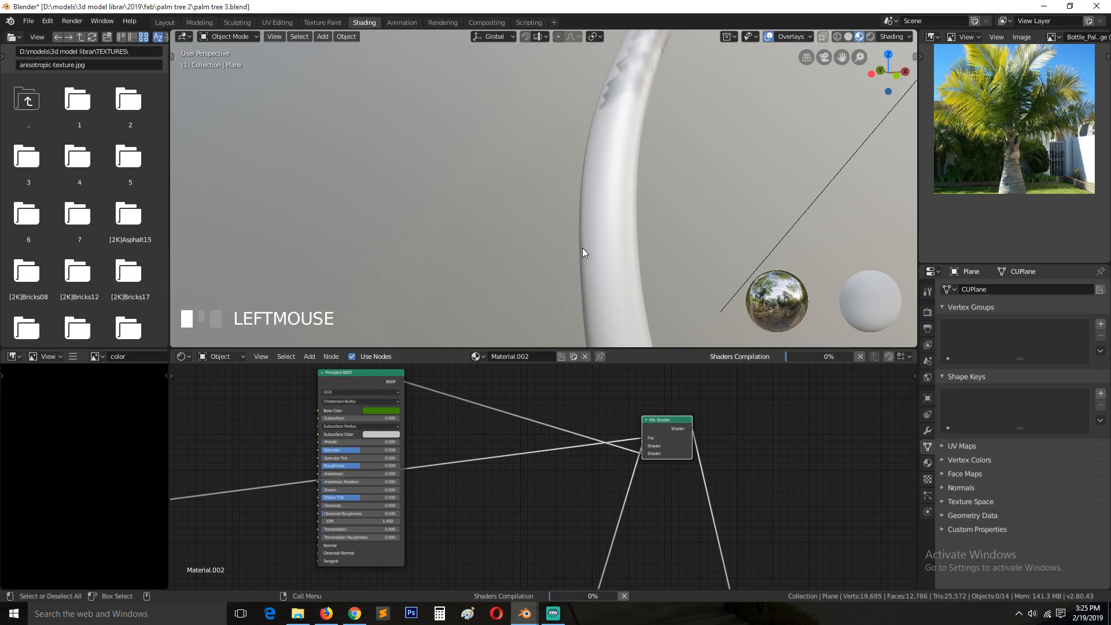
{"action": "mouse_move", "coordinate": [621, 298]}
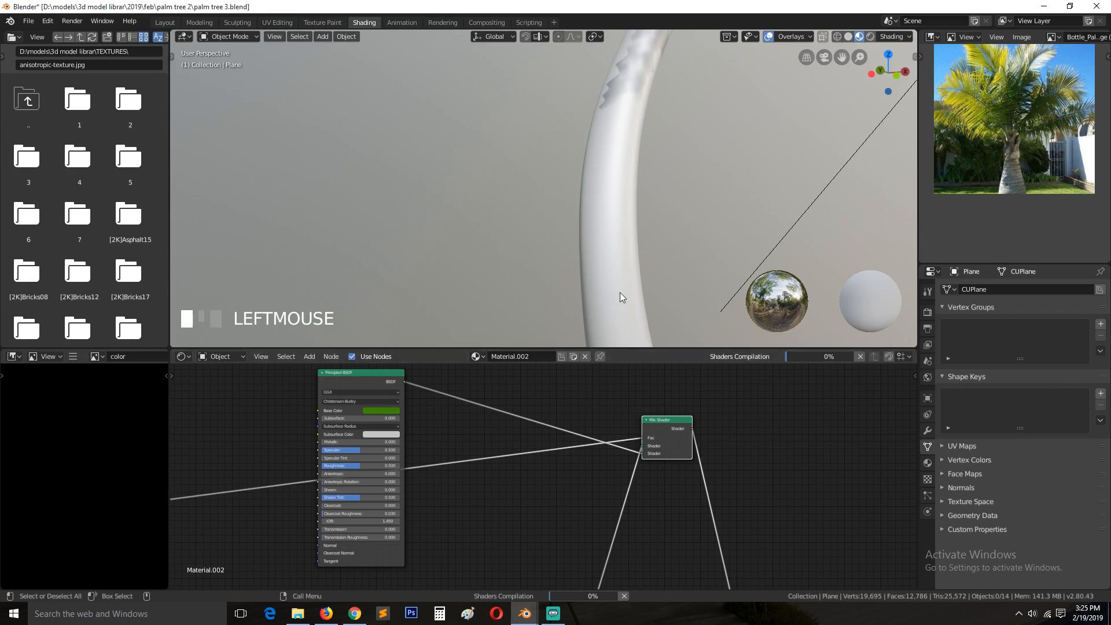
{"action": "scroll", "scroll_direction": "down", "scroll_amount": 3}
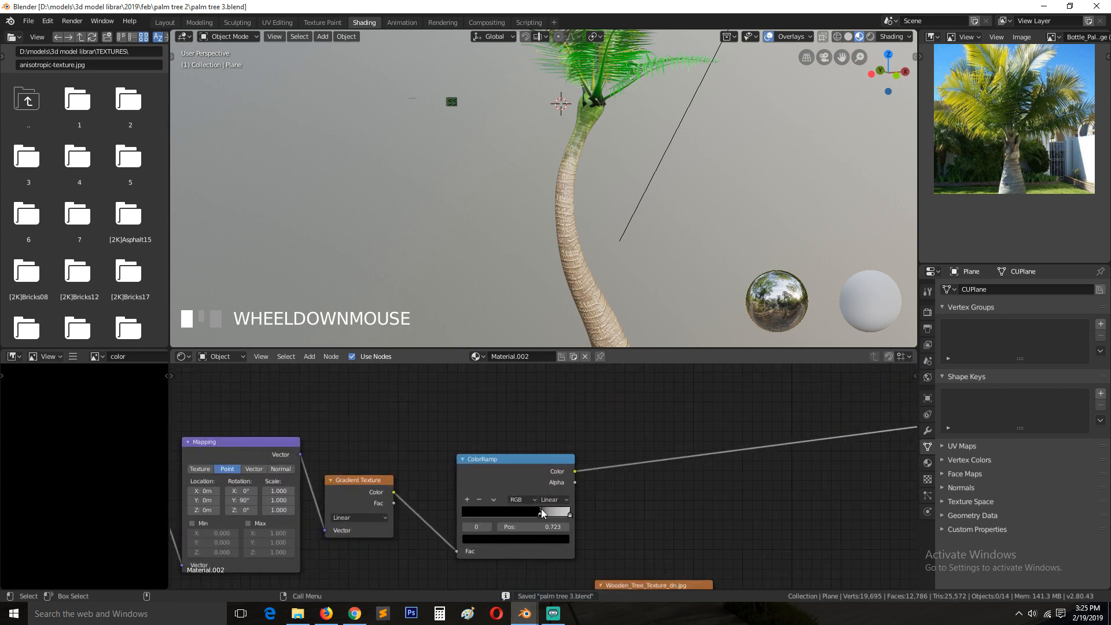
Step: Nudge the ColorRamp's white stop to shift where the trunk's green fade begins
{"action": "left_click_drag", "start_coordinate": [570, 511], "coordinate": [525, 511]}
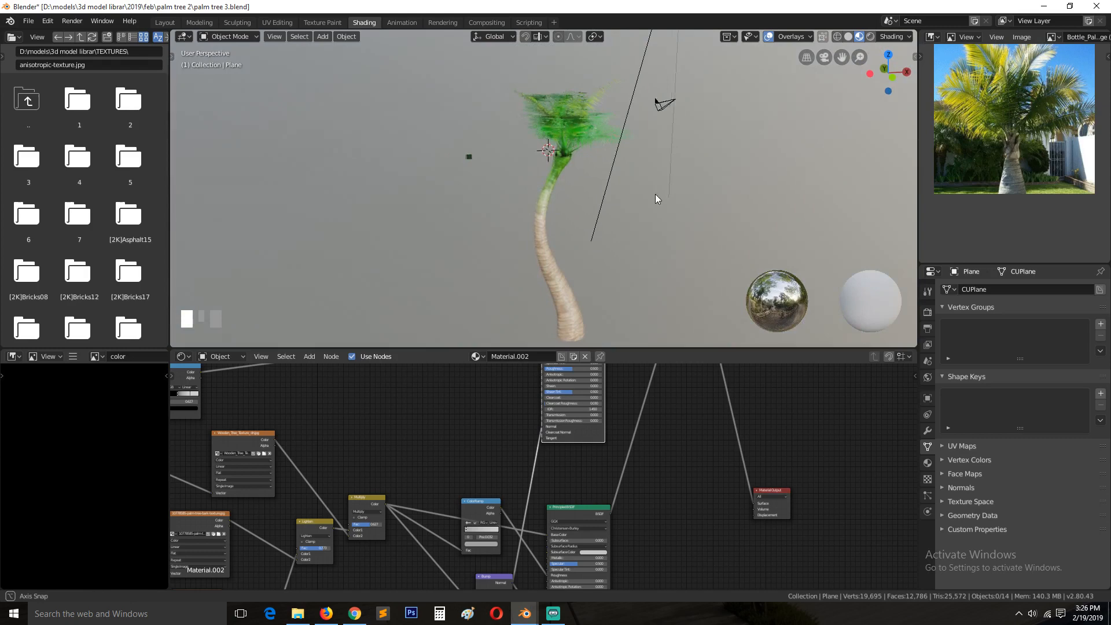
Step: Duplicate, enlarge and rotate several leaf fronds around the crown from front and top views
{"action": "key", "text": "KP_1"}
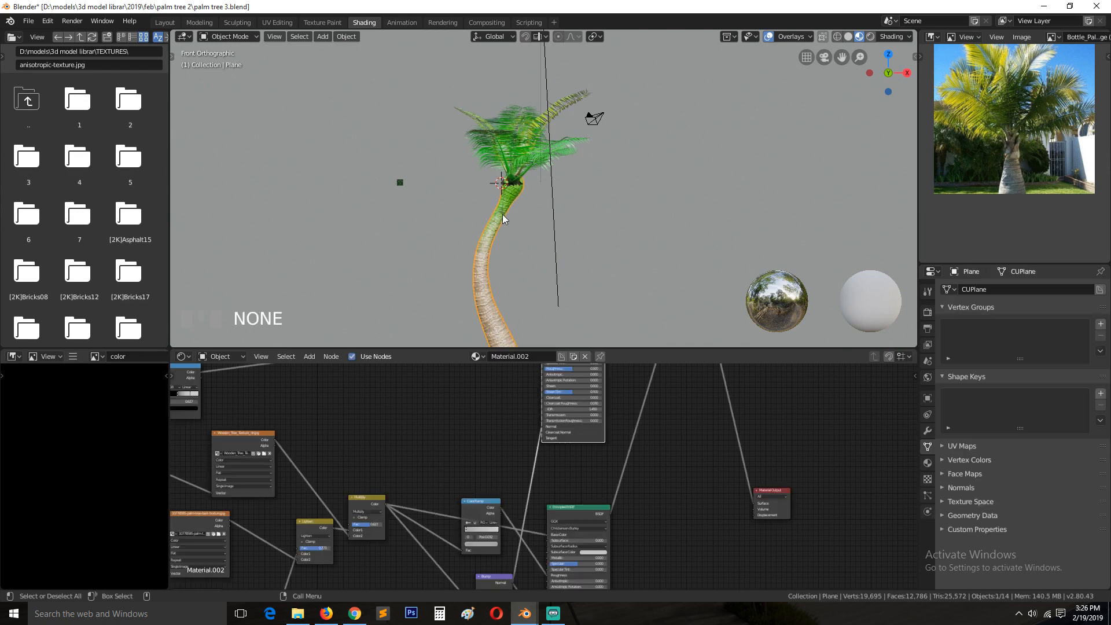
{"action": "key", "text": "g"}
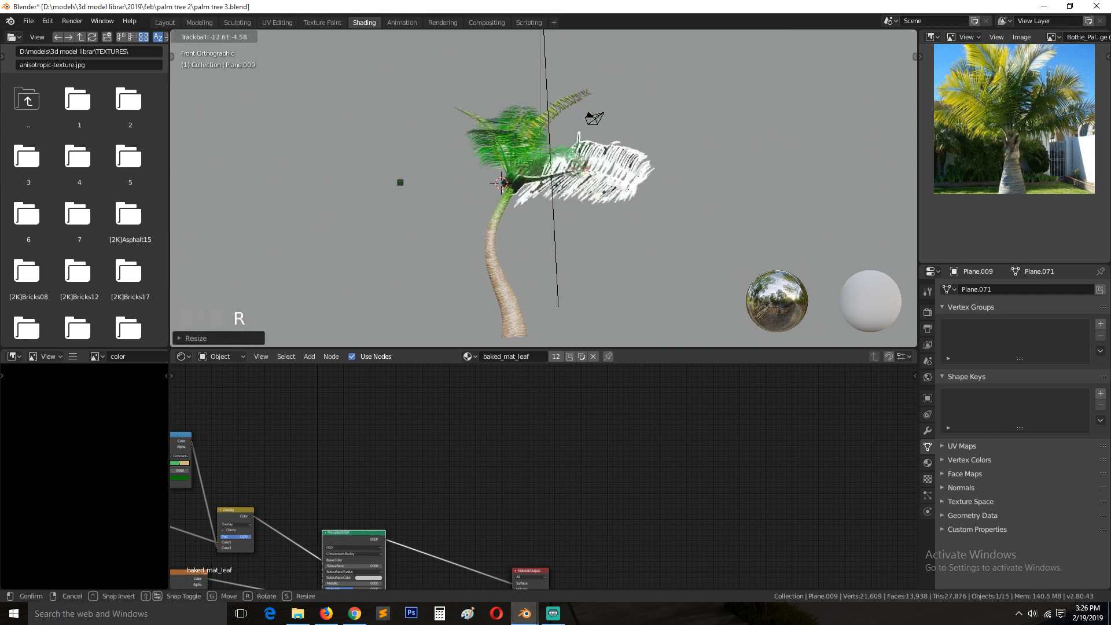
{"action": "key", "text": "Alt+A"}
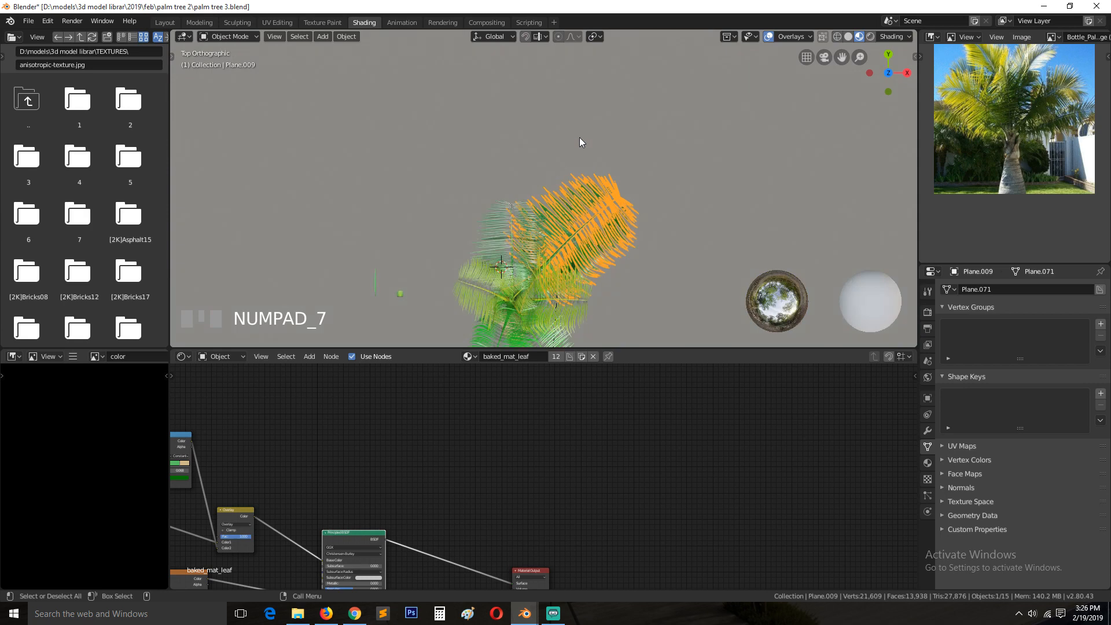
{"action": "key", "text": "R"}
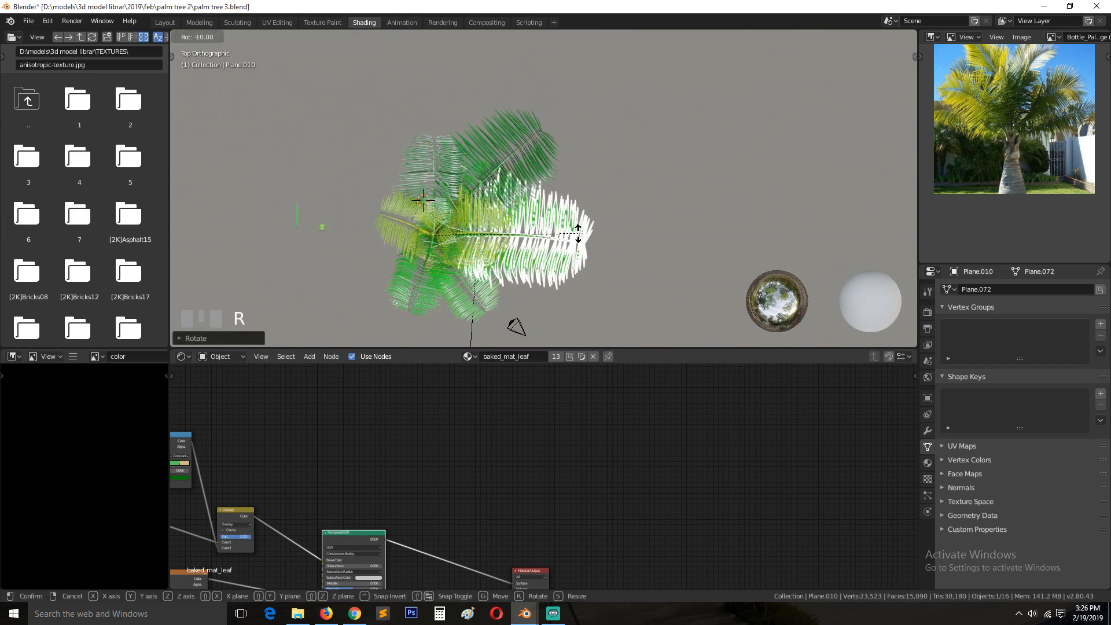
{"action": "key", "text": "shift+d"}
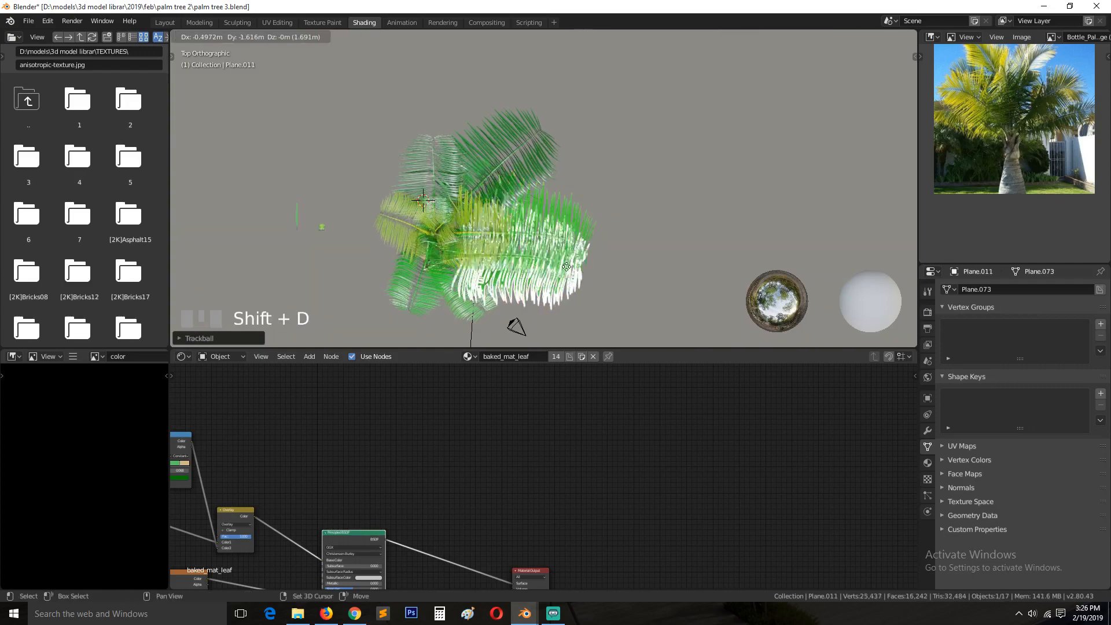
{"action": "key", "text": "r"}
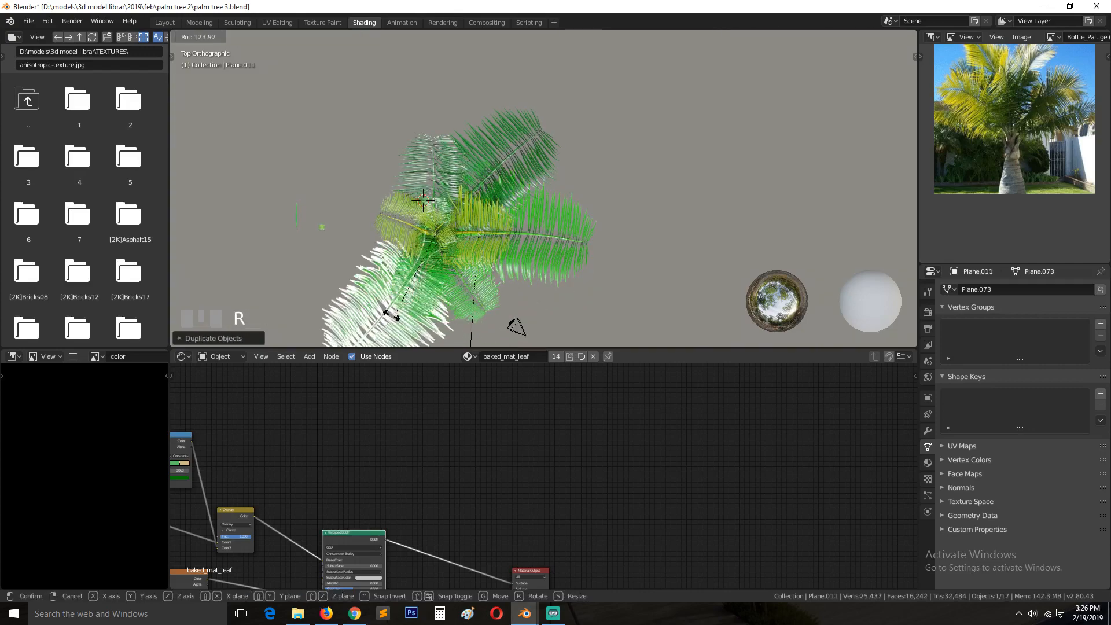
{"action": "key", "text": "`"}
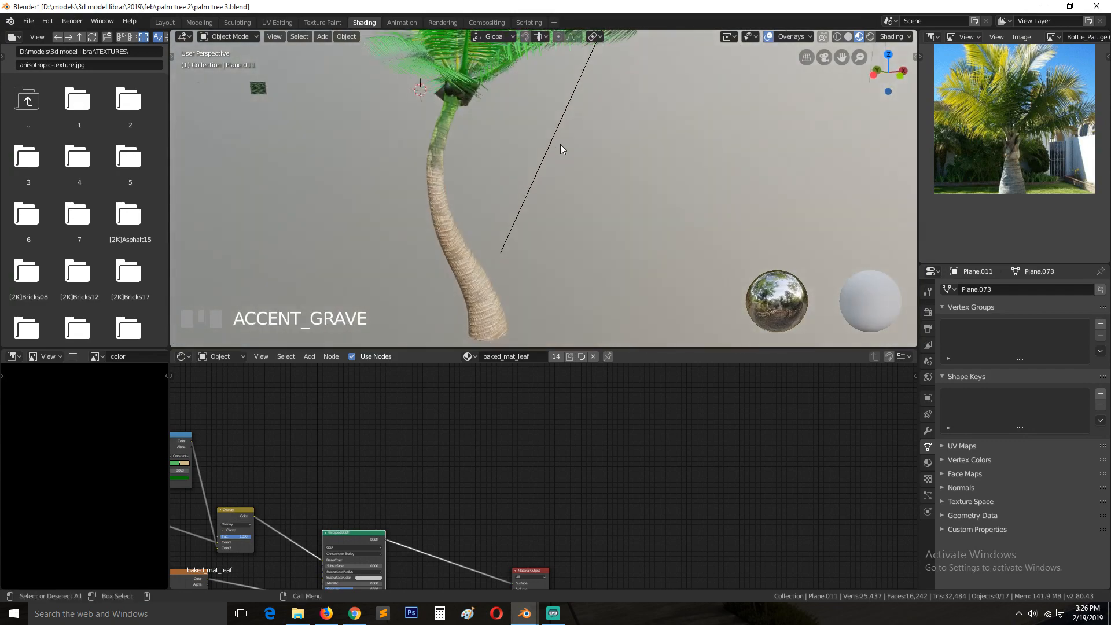
Step: Save palm tree 3.blend and bring the Streamlabs OBS window to the front
{"action": "scroll", "scroll_direction": "down", "scroll_amount": 3}
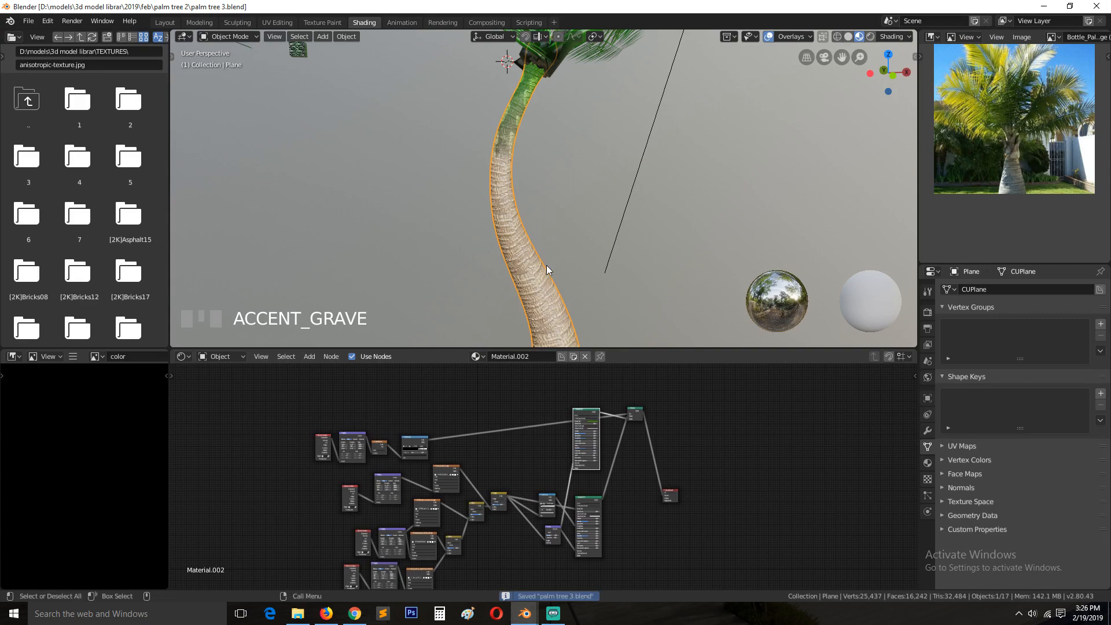
{"action": "left_click", "coordinate": [560, 613]}
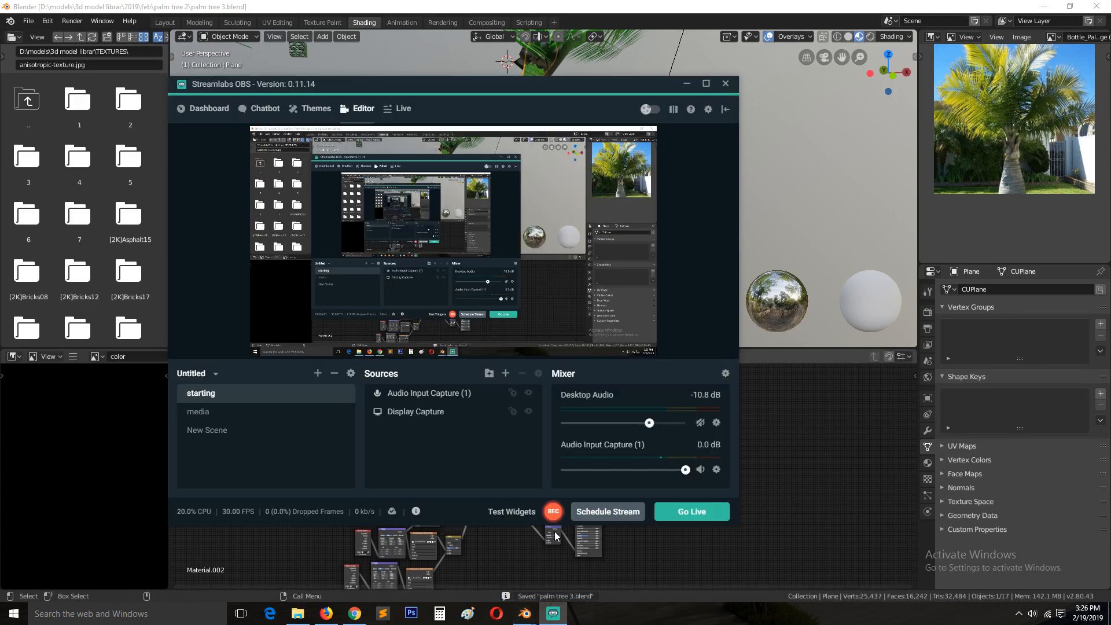